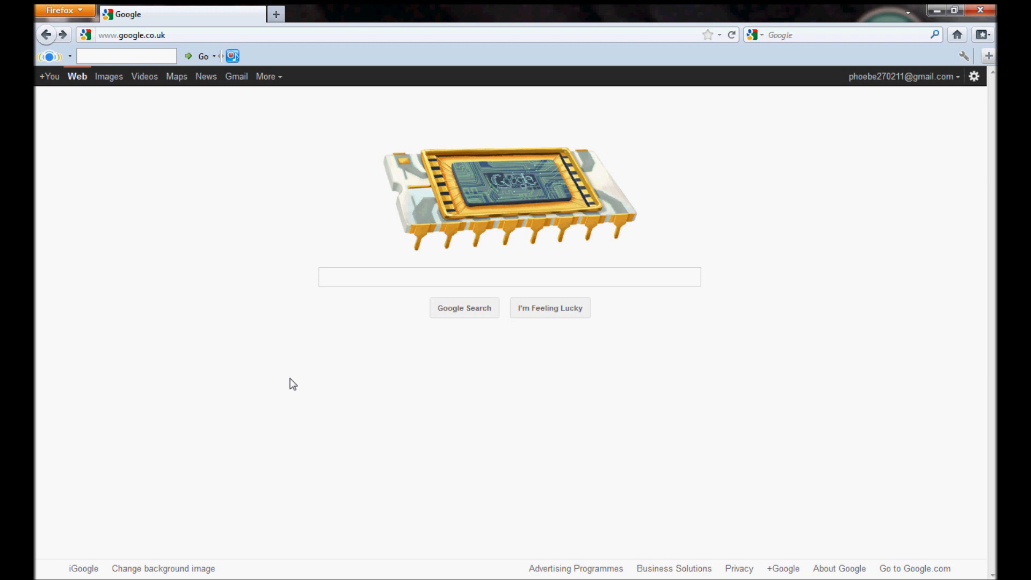
{"action": "mouse_move", "coordinate": [264, 404]}
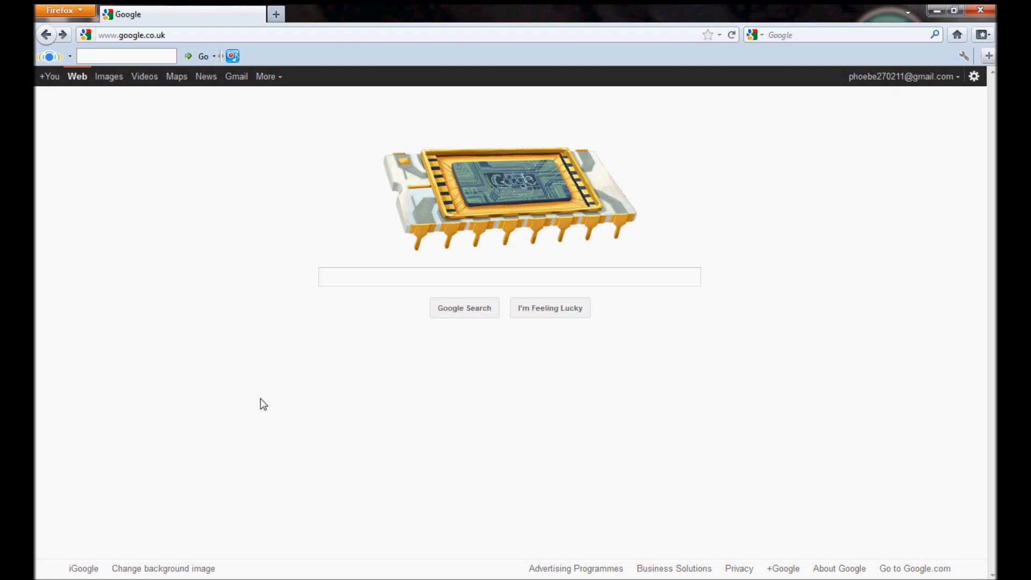
{"action": "mouse_move", "coordinate": [254, 402]}
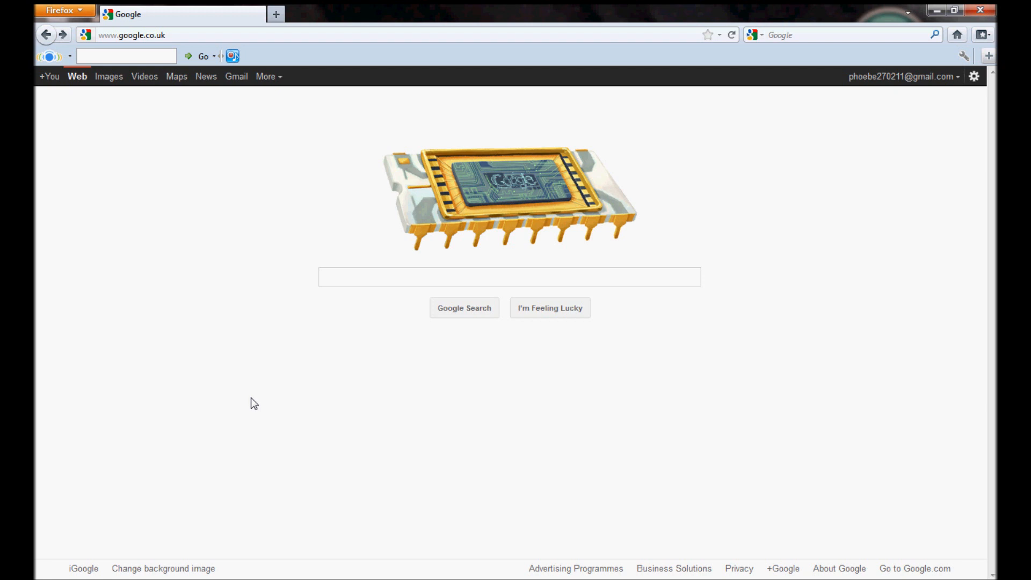
{"action": "mouse_move", "coordinate": [354, 255]}
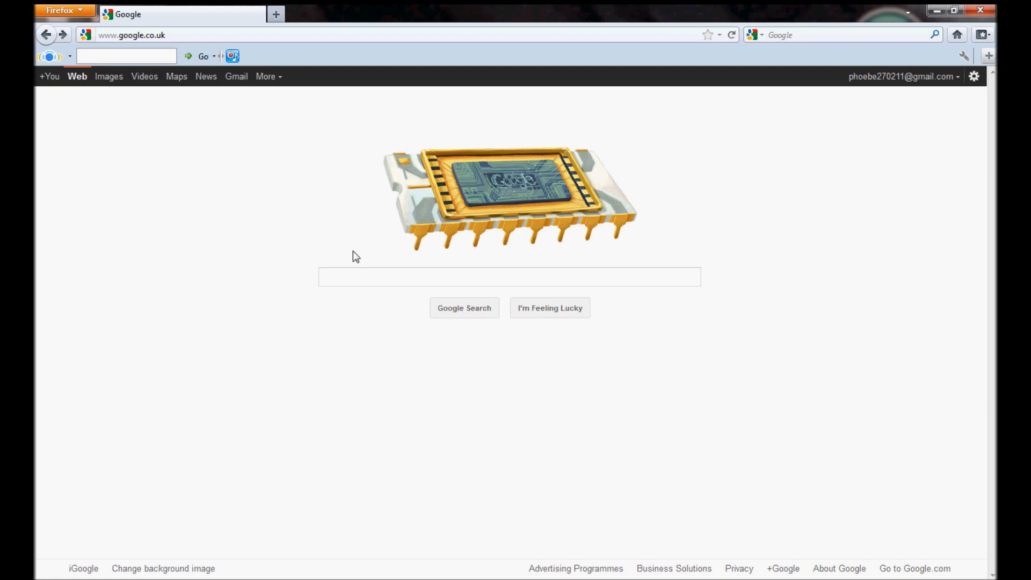
- Search Google for 'dosbox' and follow the result to the official DOSBox website
{"action": "left_click", "coordinate": [509, 276]}
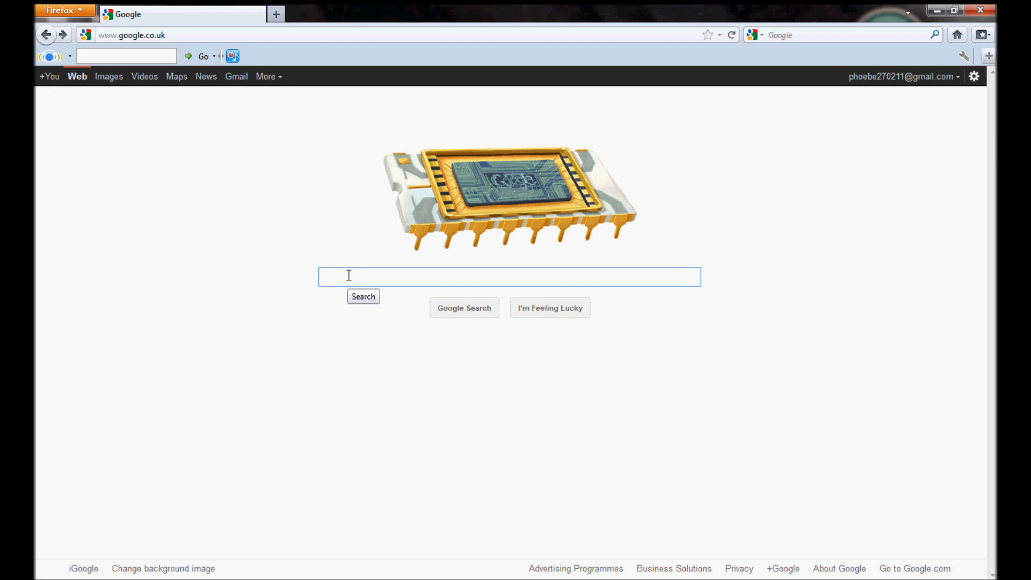
{"action": "left_click", "coordinate": [508, 276]}
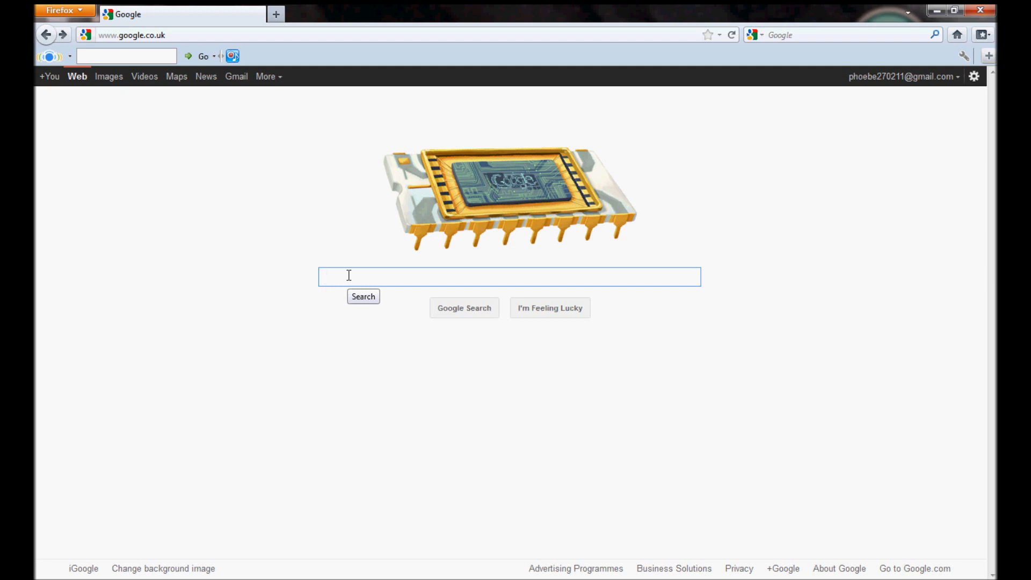
{"action": "type", "text": "dosbox"}
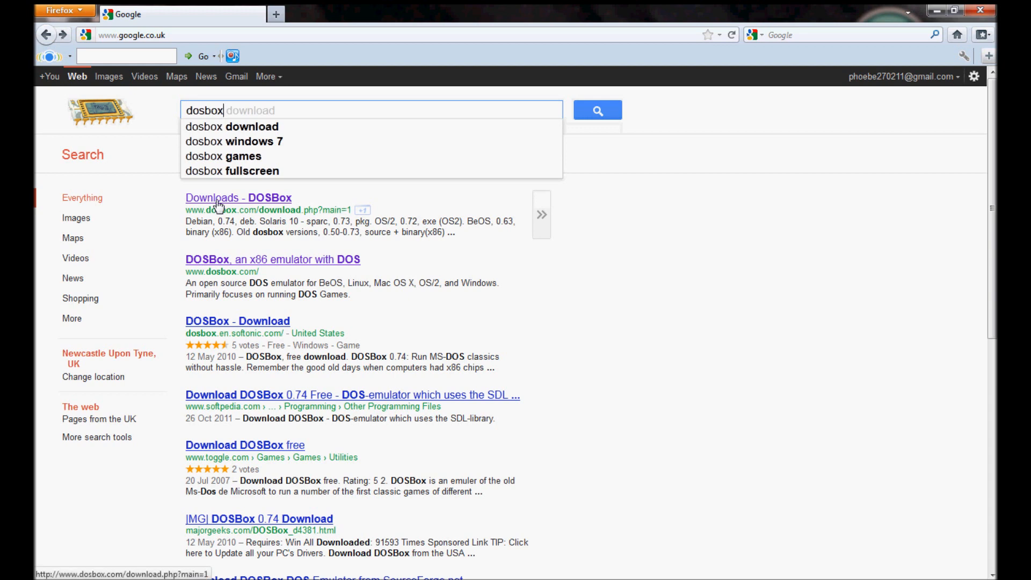
{"action": "left_click", "coordinate": [272, 258]}
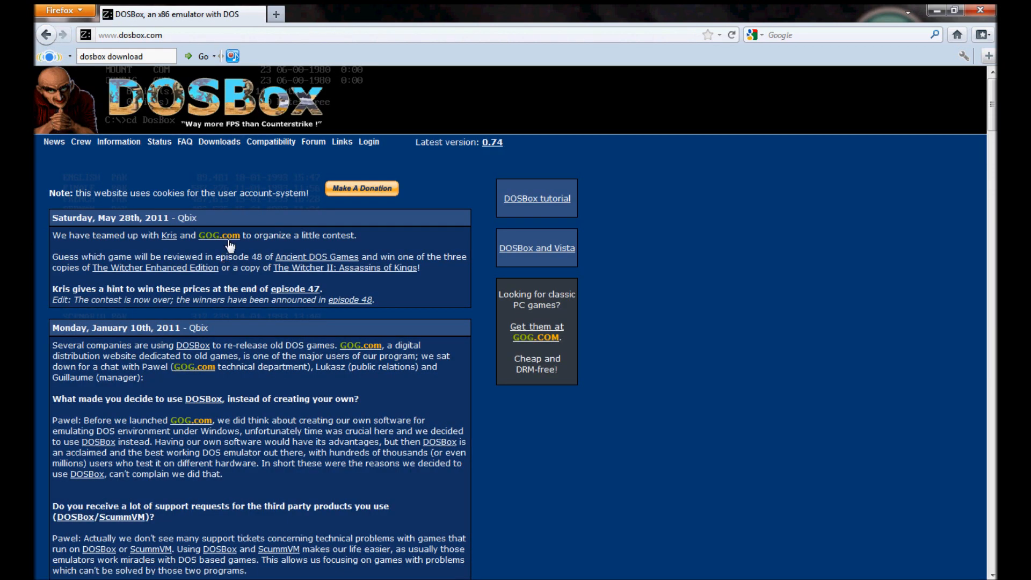
- Go to the Downloads page listing DOSBox 0.74 installers
{"action": "left_click", "coordinate": [219, 141]}
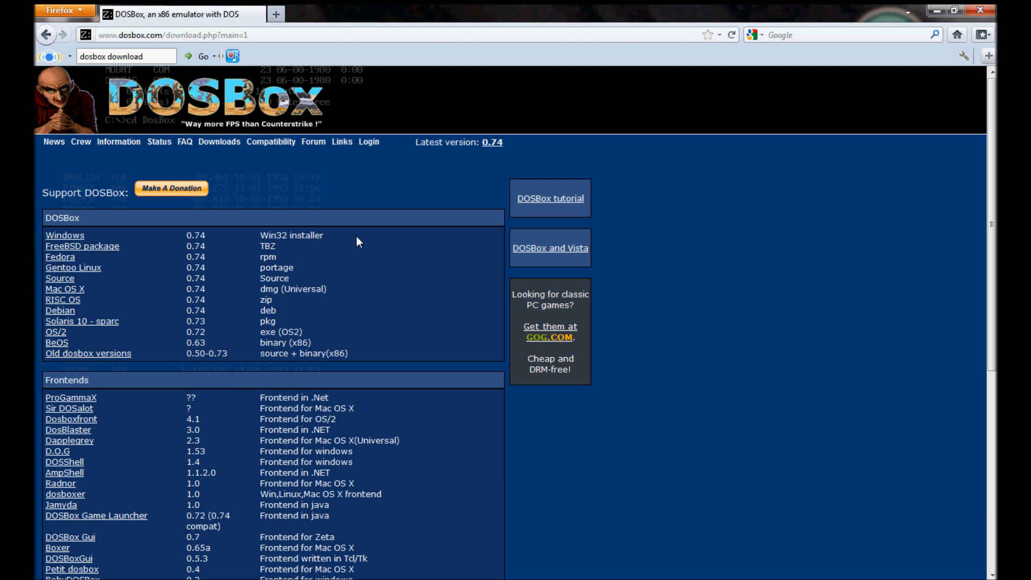
{"action": "mouse_move", "coordinate": [361, 255]}
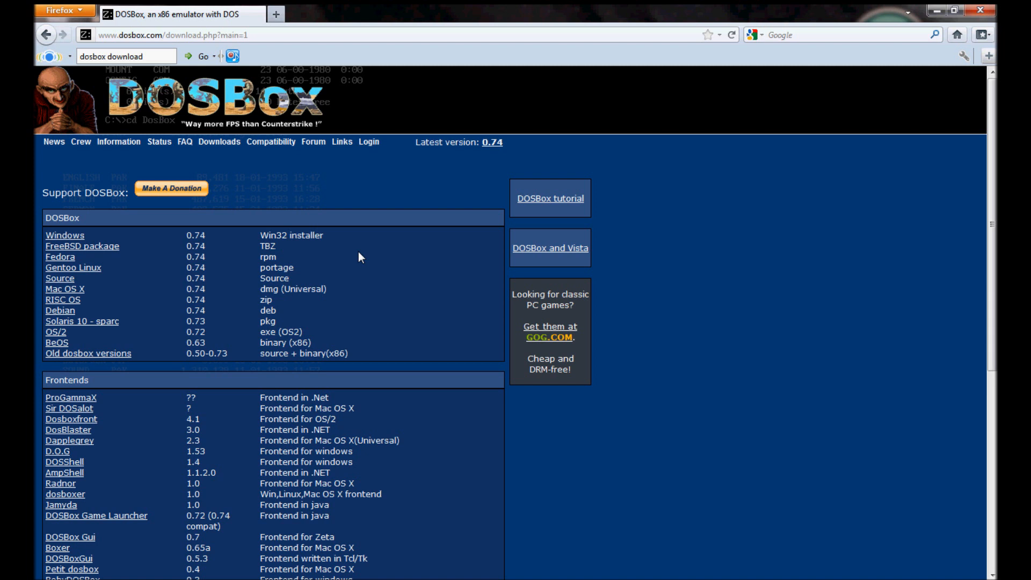
{"action": "mouse_move", "coordinate": [38, 235]}
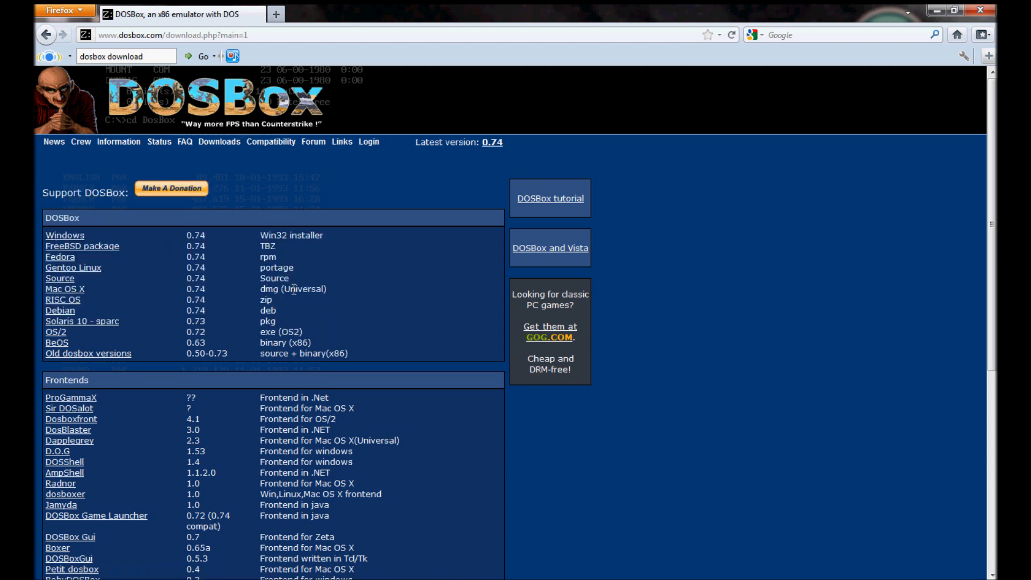
{"action": "mouse_move", "coordinate": [283, 315]}
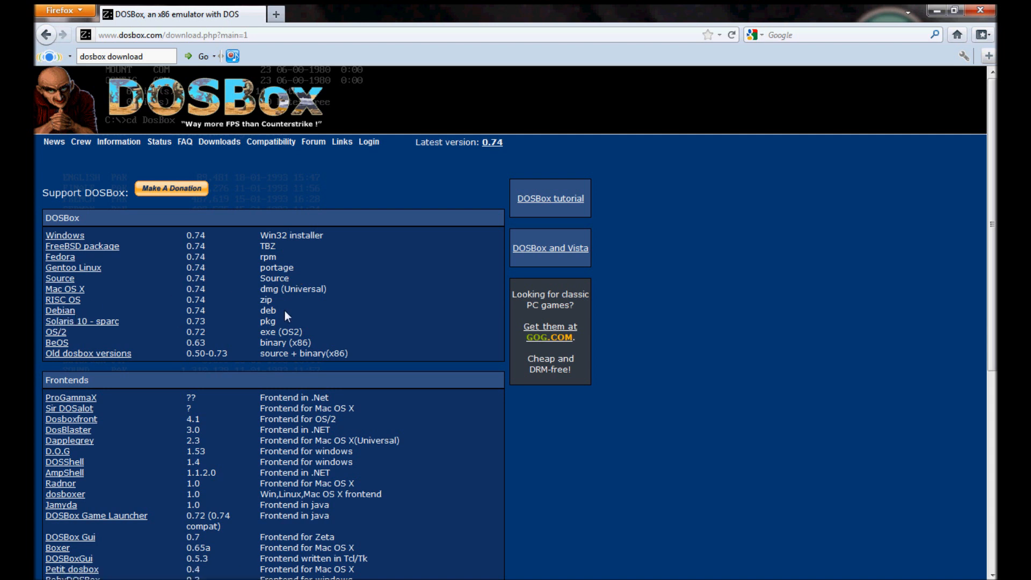
{"action": "mouse_move", "coordinate": [59, 316]}
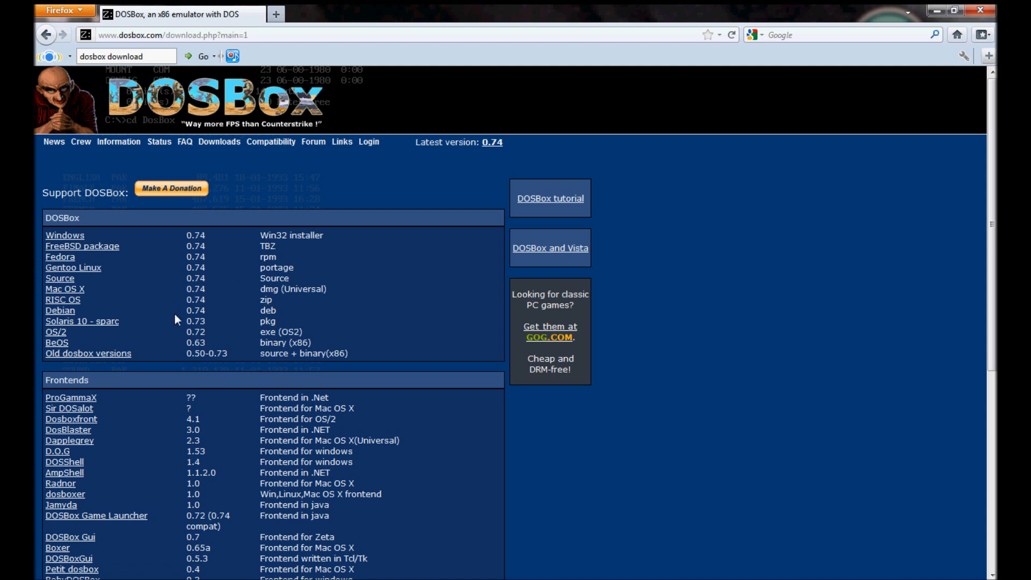
{"action": "mouse_move", "coordinate": [351, 284]}
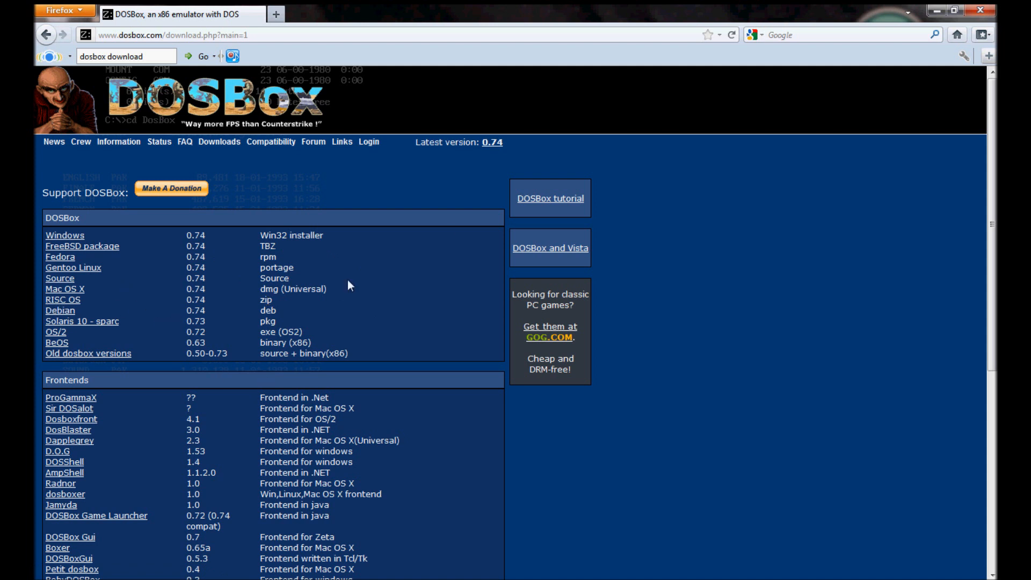
{"action": "mouse_move", "coordinate": [39, 270]}
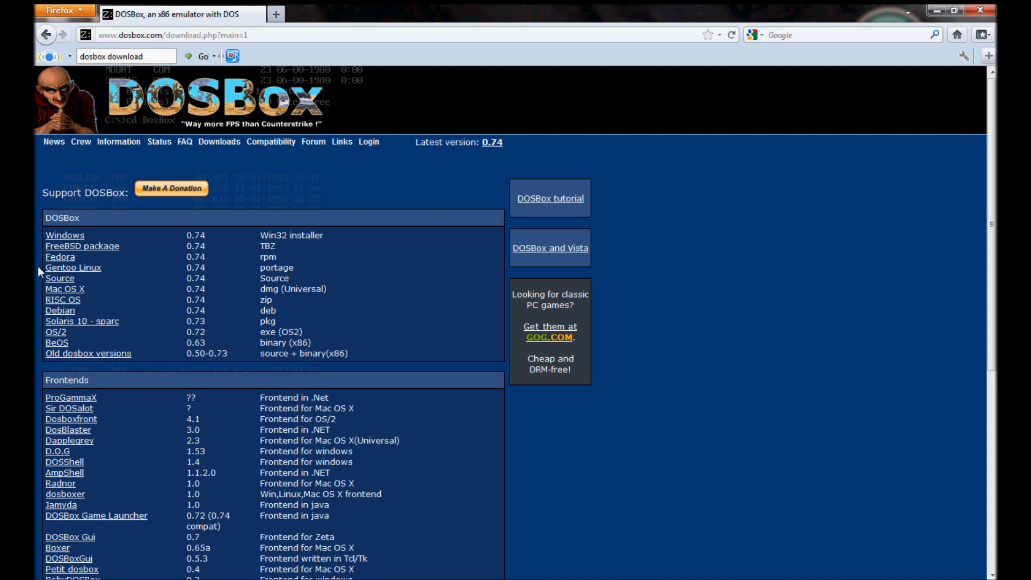
{"action": "mouse_move", "coordinate": [335, 227]}
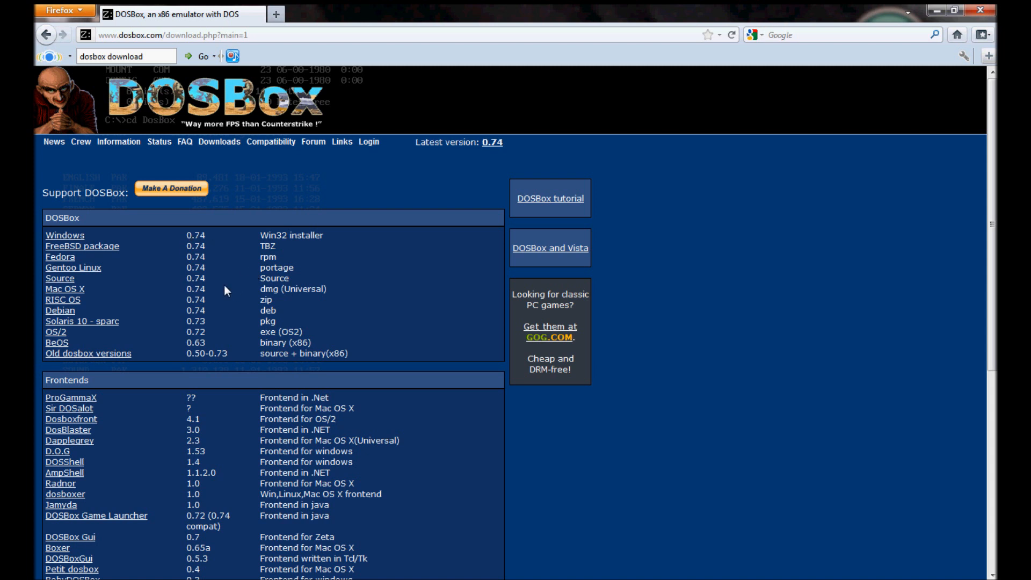
{"action": "mouse_move", "coordinate": [207, 312]}
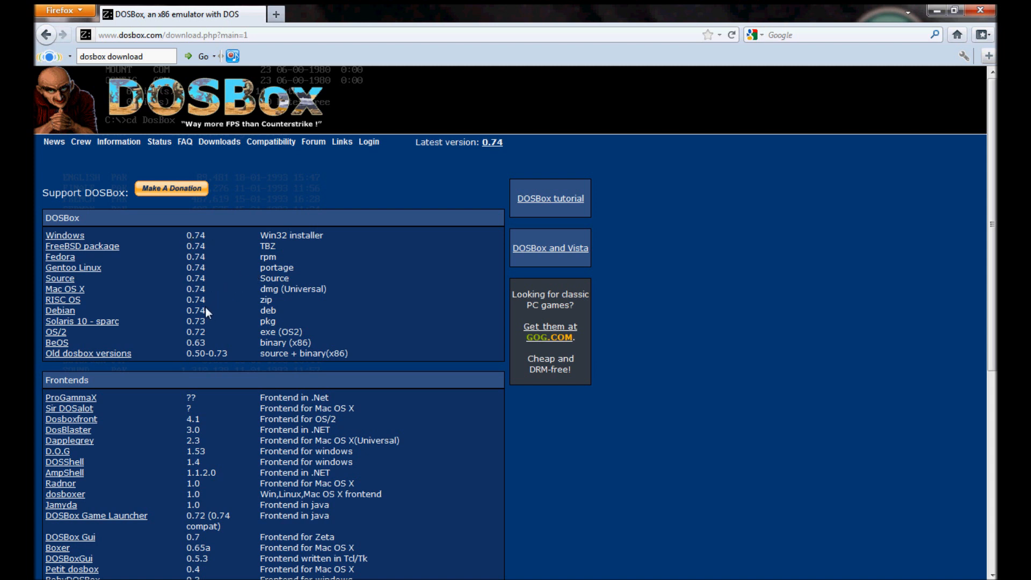
{"action": "mouse_move", "coordinate": [231, 255]}
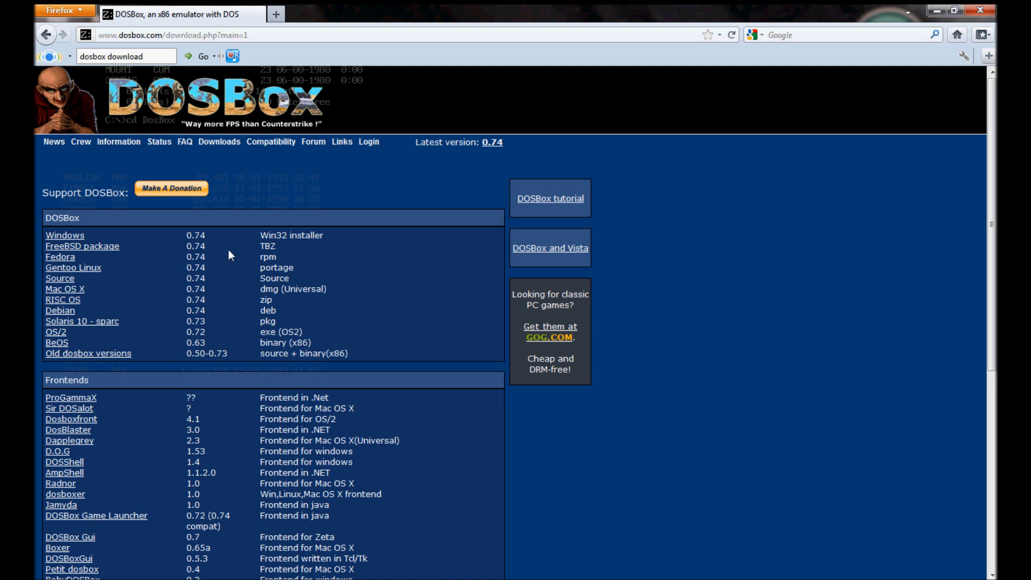
{"action": "mouse_move", "coordinate": [295, 284]}
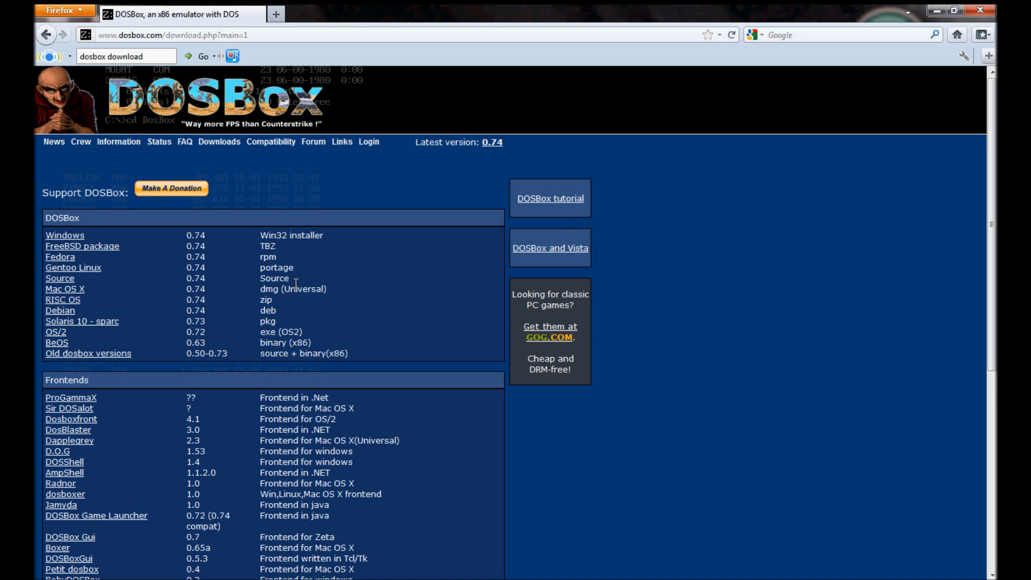
{"action": "mouse_move", "coordinate": [295, 281]}
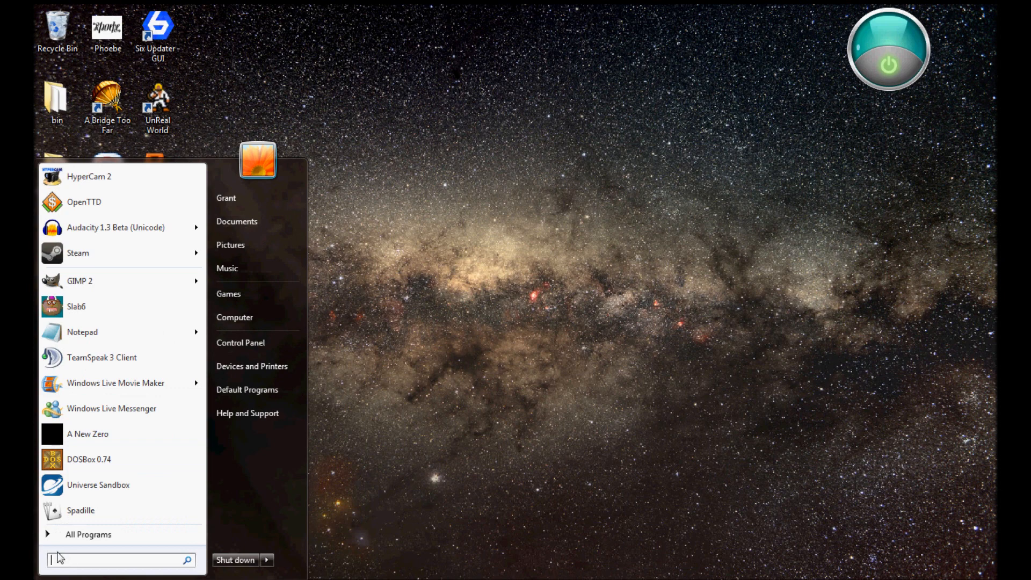
- From Start search 'dosbox', open DOSBox 0.74 Options in Notepad and select the autoexec mount lines
{"action": "type", "text": "dosbox"}
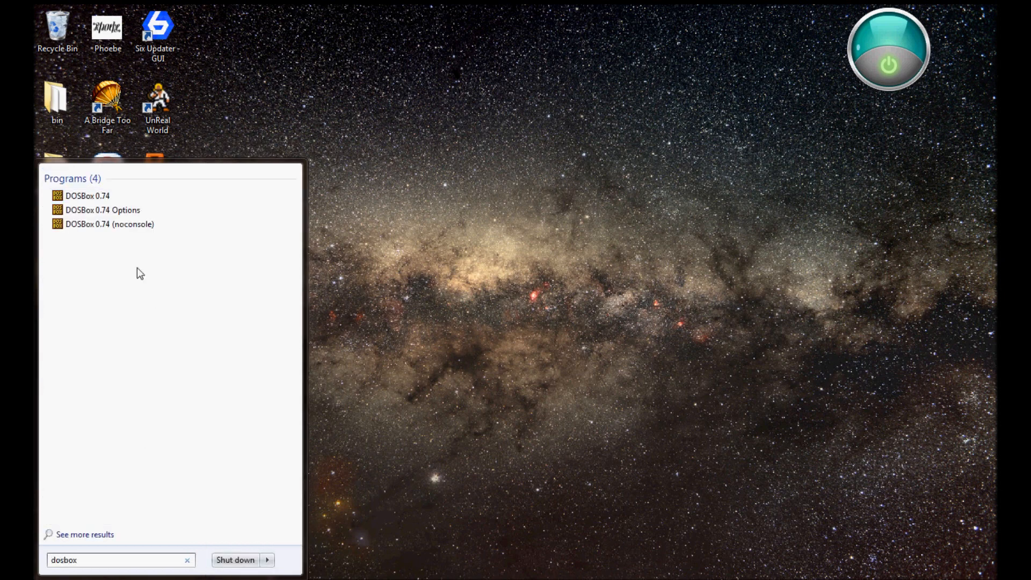
{"action": "left_click", "coordinate": [102, 210]}
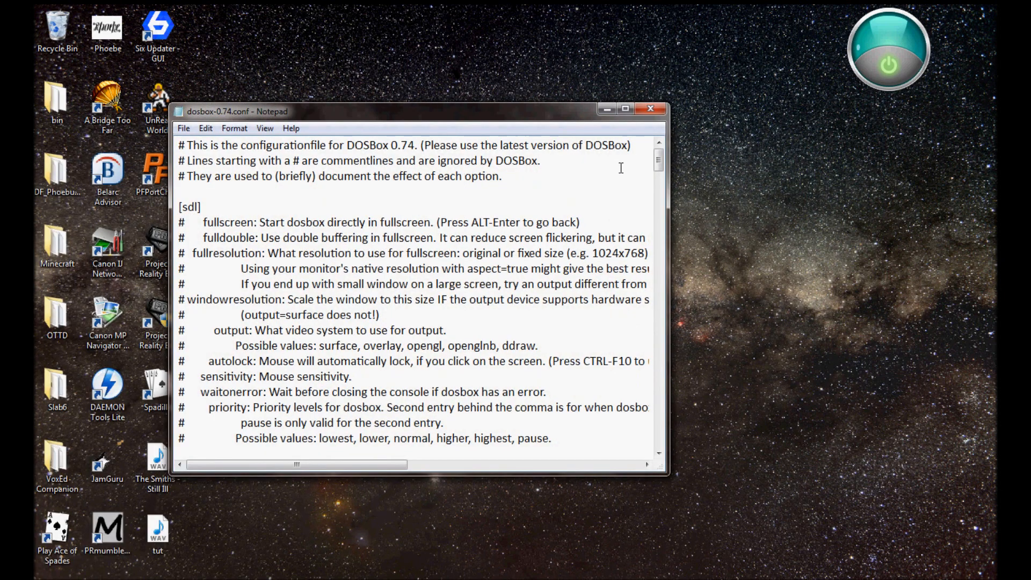
{"action": "scroll", "scroll_direction": "down", "scroll_amount": 3}
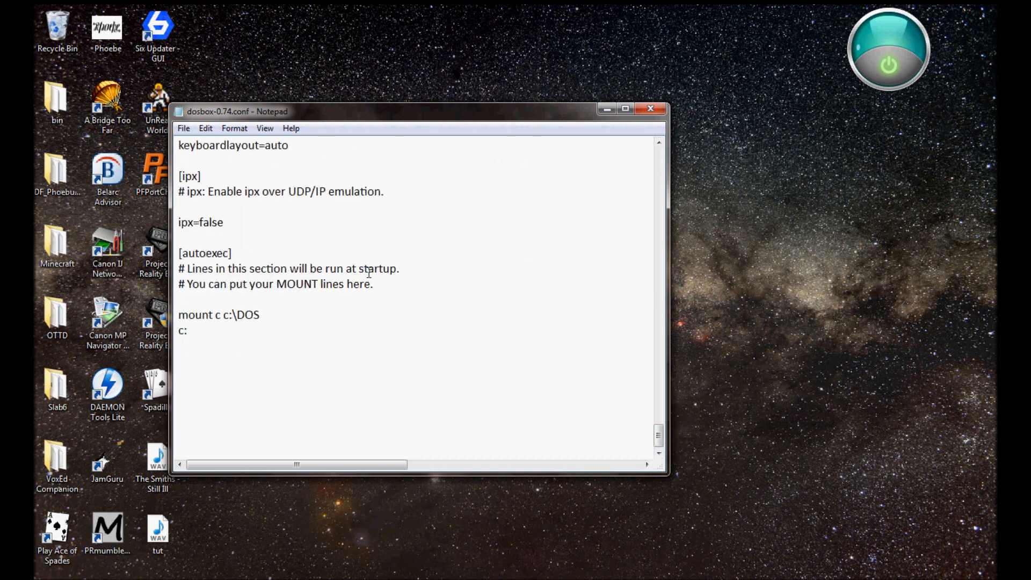
{"action": "left_click_drag", "start_coordinate": [178, 314], "coordinate": [187, 331]}
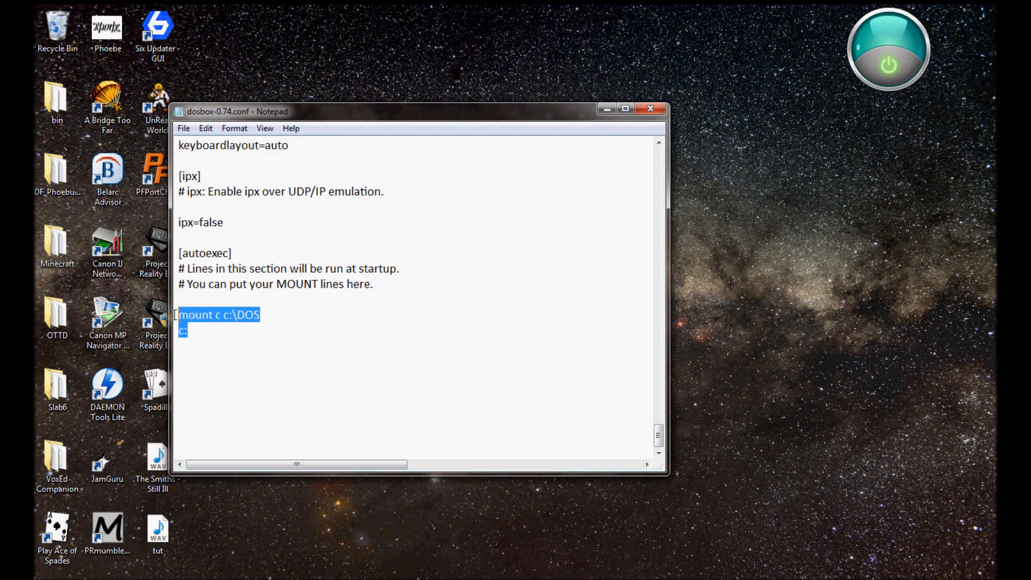
{"action": "left_click", "coordinate": [184, 128]}
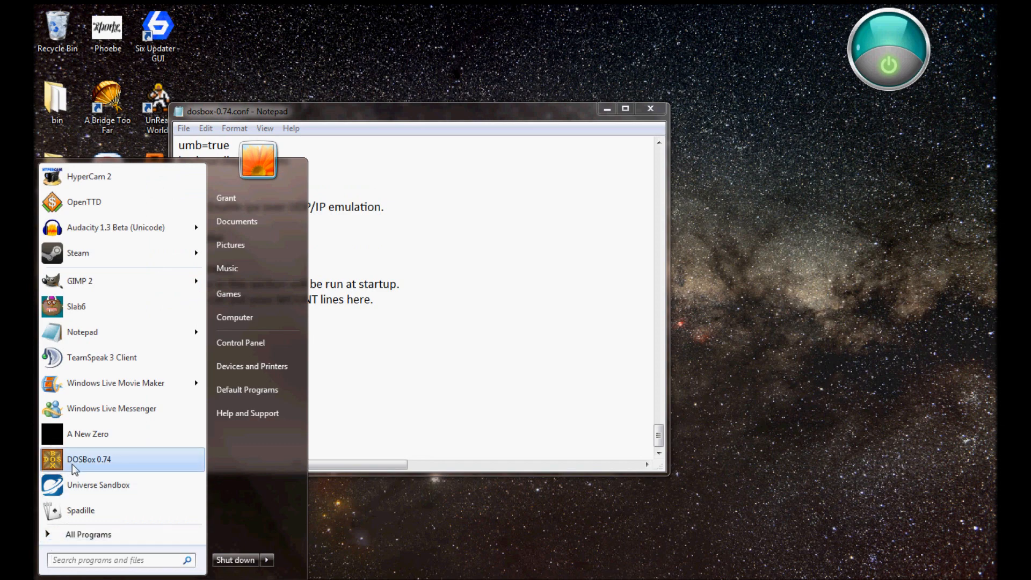
- Launch DOSBox 0.74 and run 'mount c c:\' to mount the whole C drive
{"action": "left_click", "coordinate": [88, 459]}
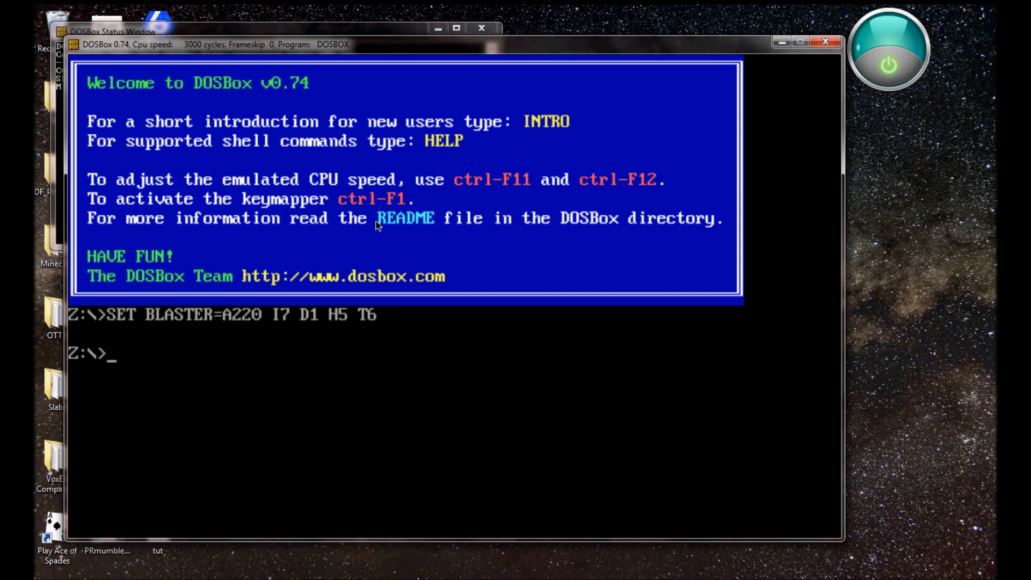
{"action": "type", "text": "mo"}
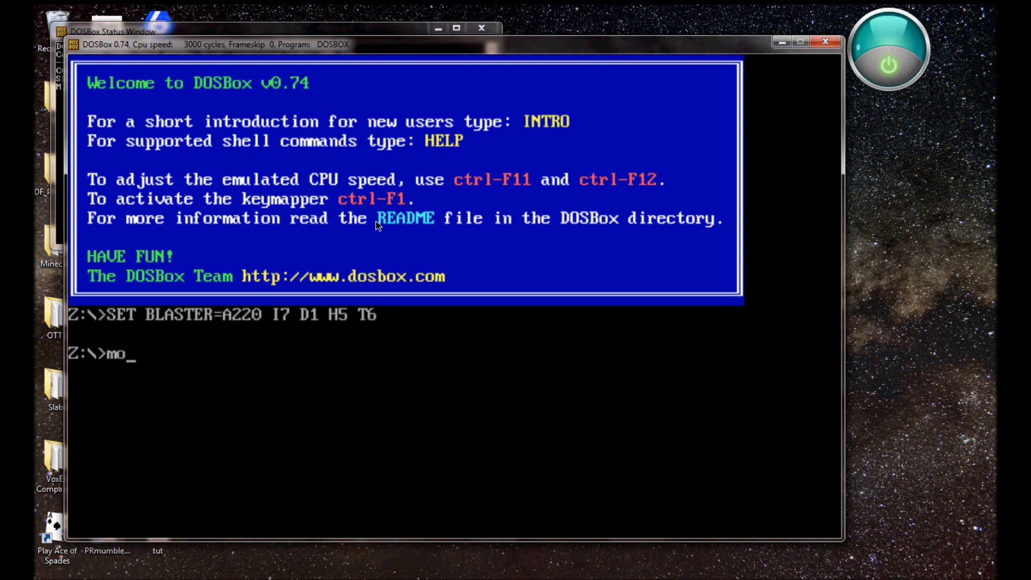
{"action": "type", "text": "unt c"}
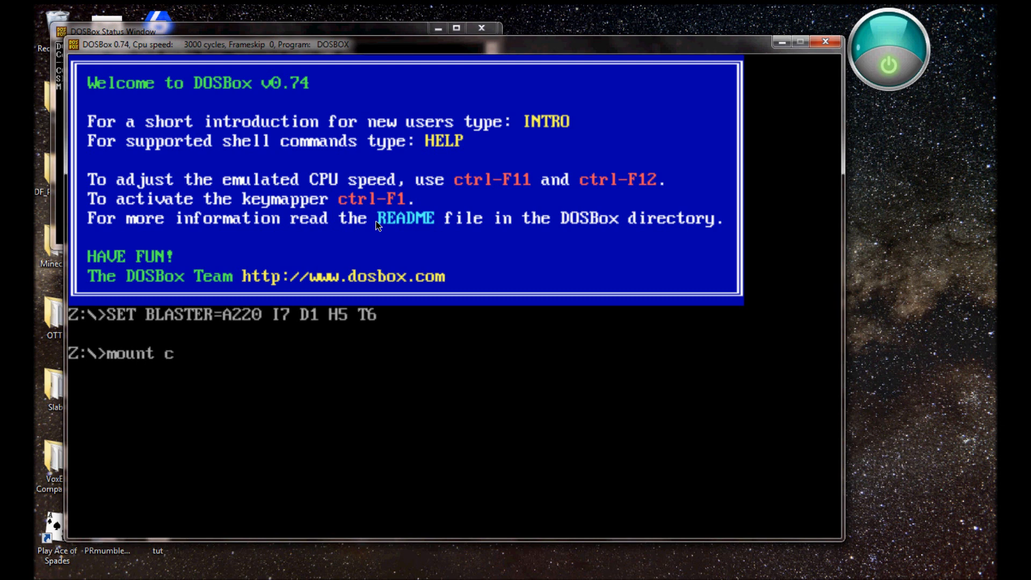
{"action": "type", "text": "c:\\"}
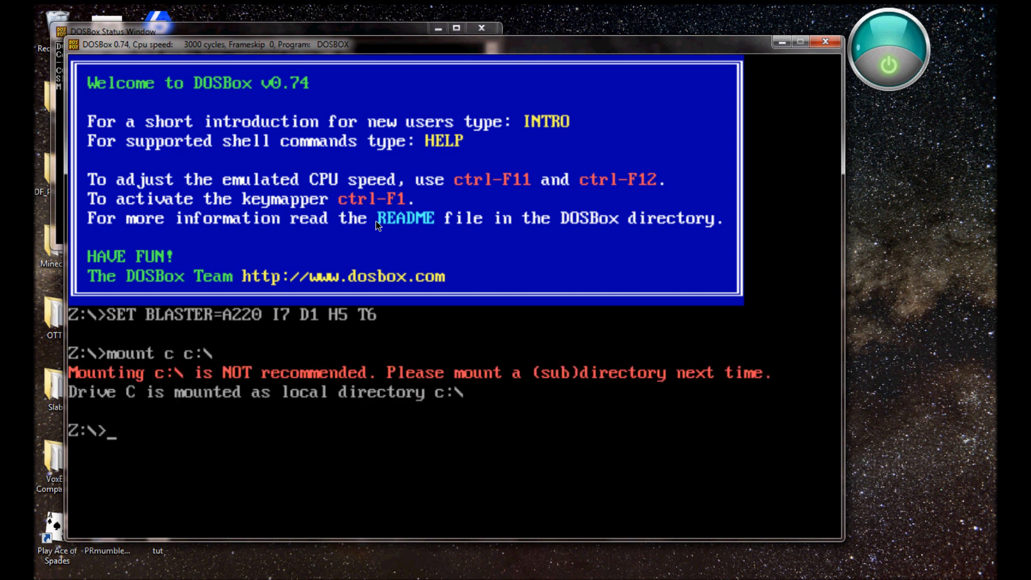
{"action": "mouse_move", "coordinate": [303, 444]}
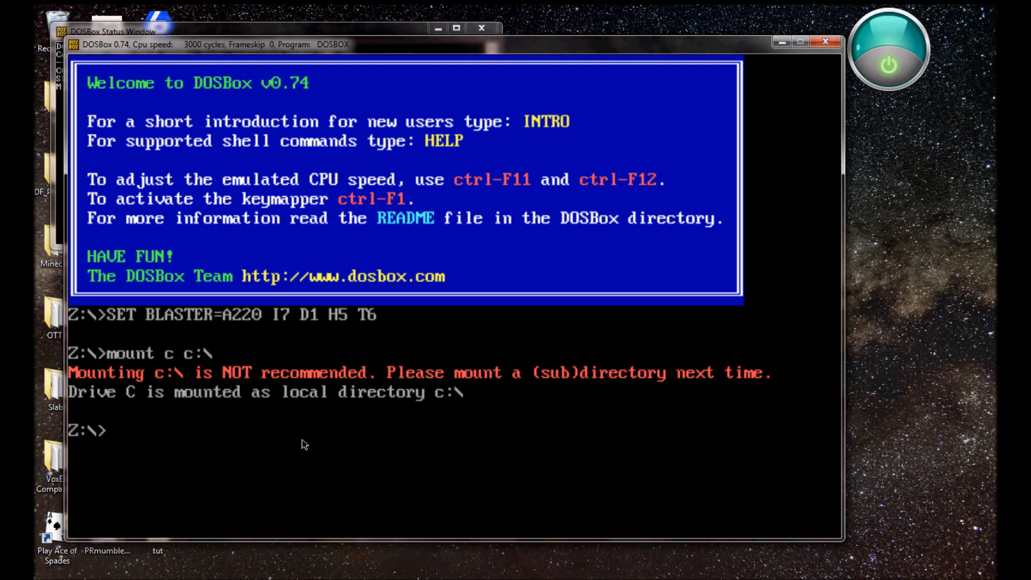
{"action": "mouse_move", "coordinate": [202, 520]}
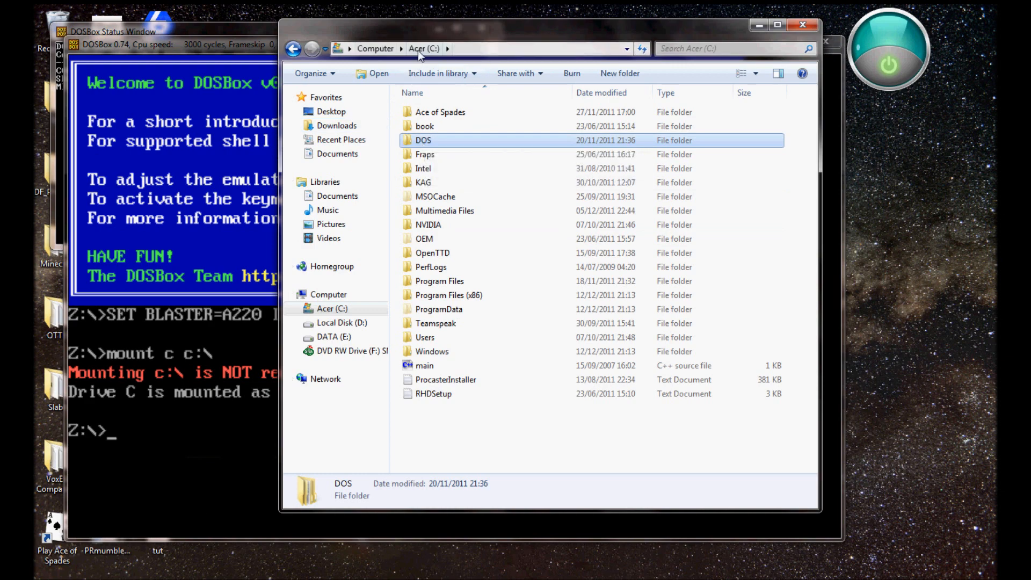
- Open the DOS folder on the C drive in Explorer to see its game subfolders
{"action": "double_click", "coordinate": [424, 140]}
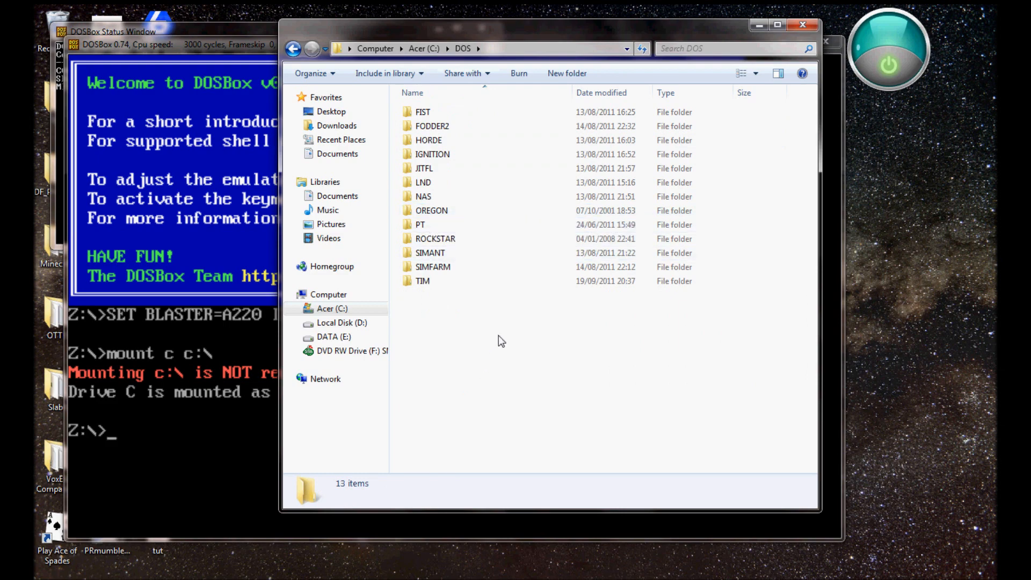
{"action": "mouse_move", "coordinate": [452, 370]}
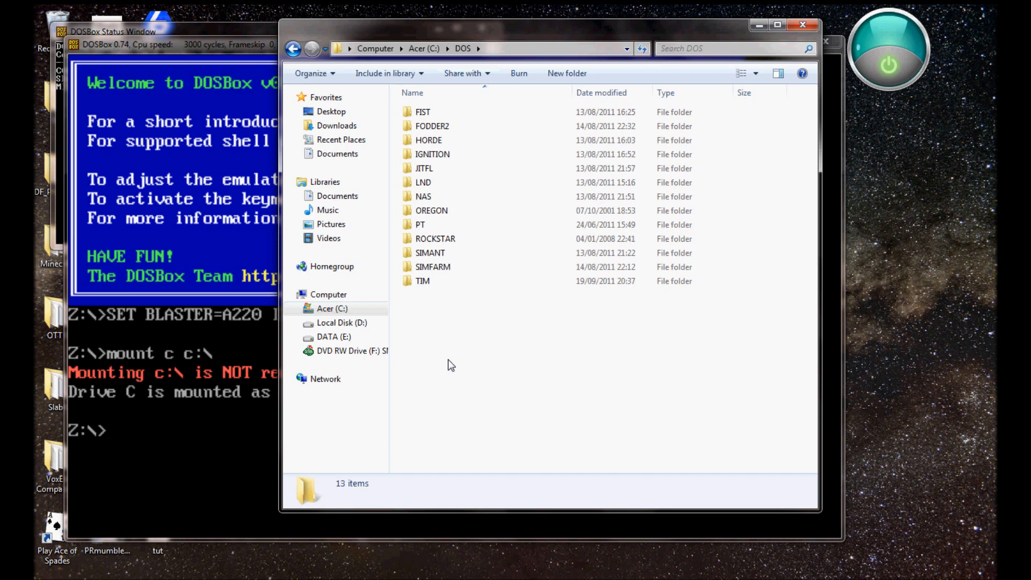
{"action": "mouse_move", "coordinate": [460, 266]}
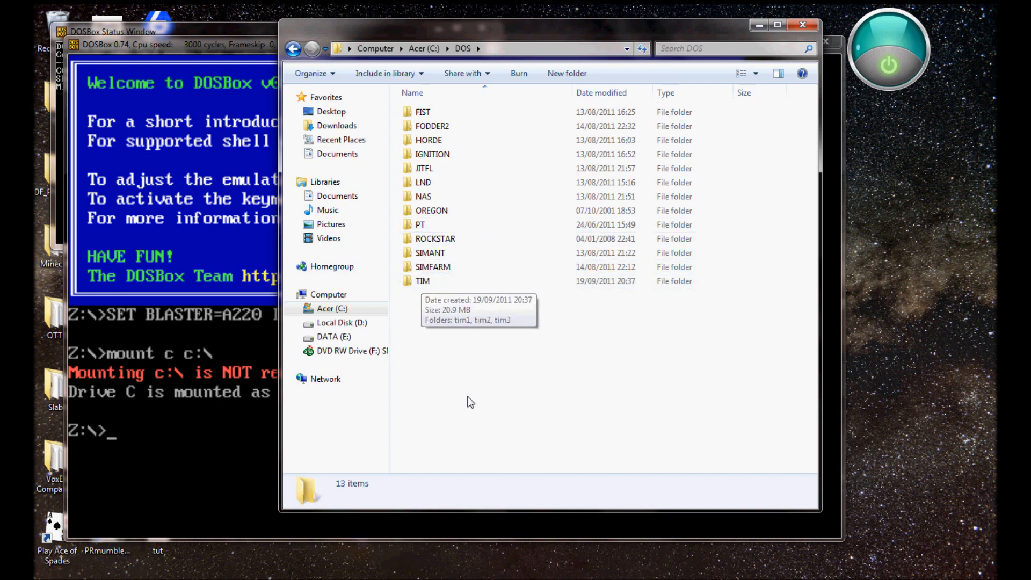
{"action": "mouse_move", "coordinate": [358, 445]}
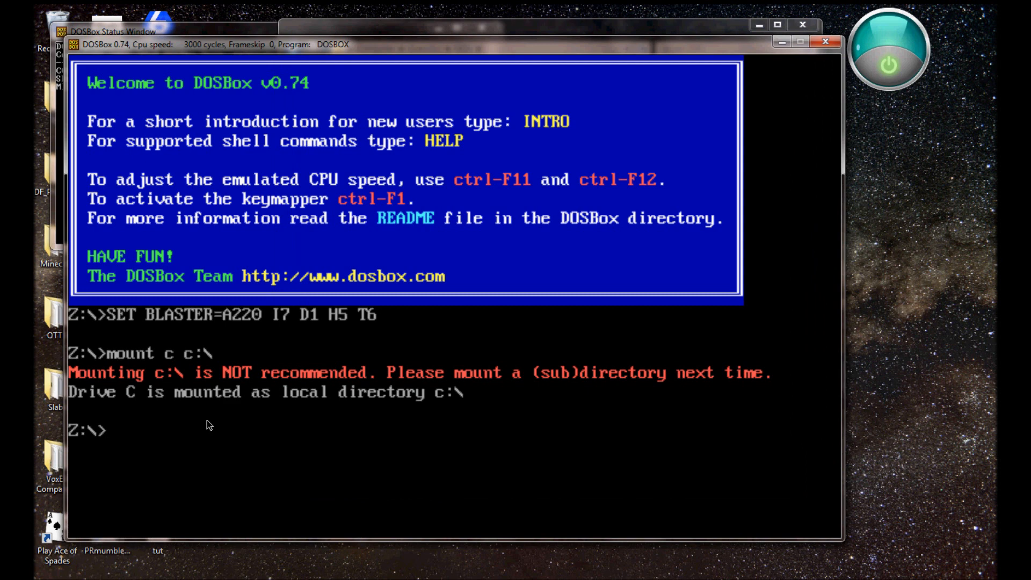
- Switch DOSBox to drive C, then 'cd DOS' and 'cd PT' to reach C:\DOS\PT
{"action": "type", "text": "c"}
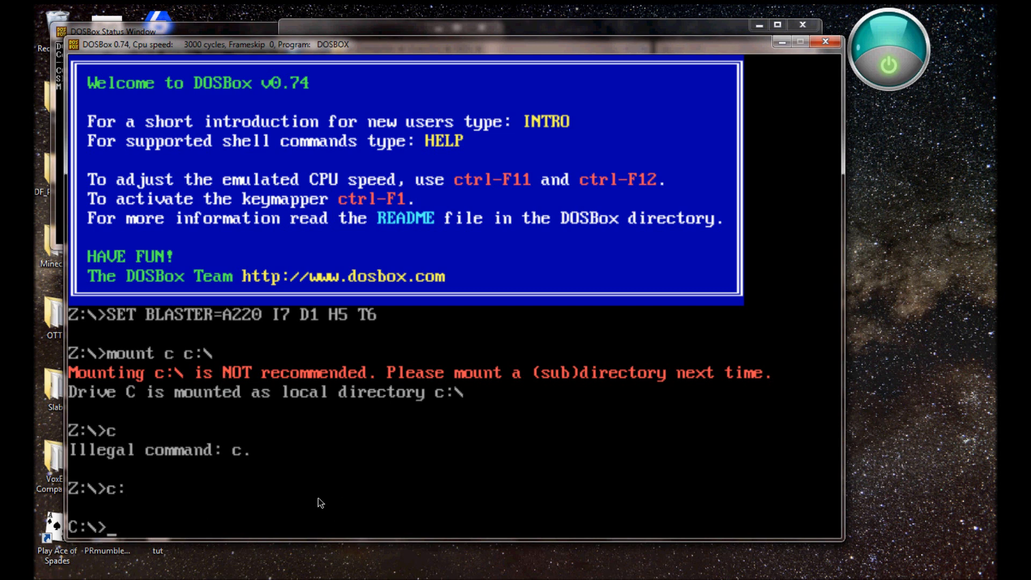
{"action": "type", "text": "cd asdfsdf"}
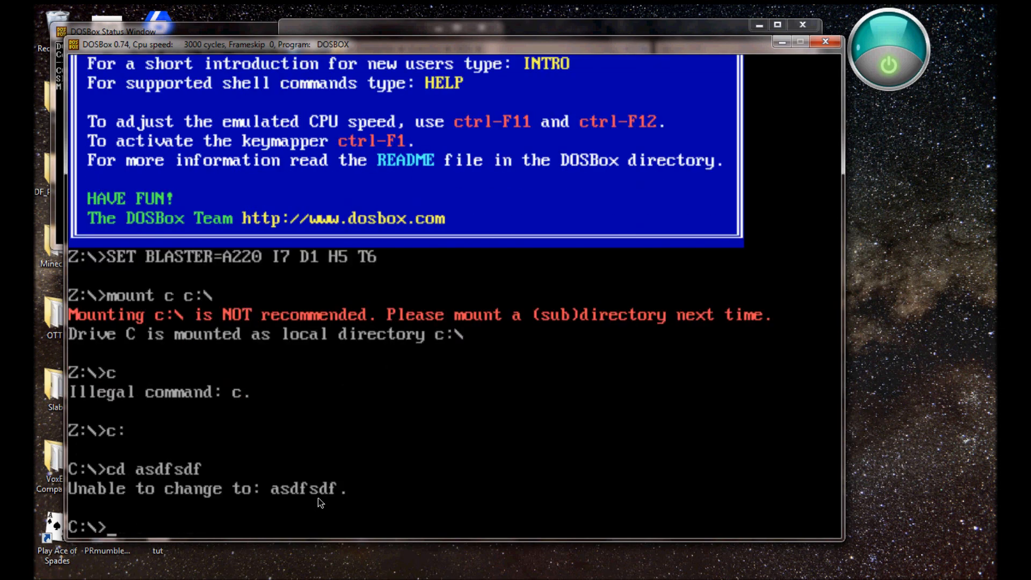
{"action": "type", "text": "cd"}
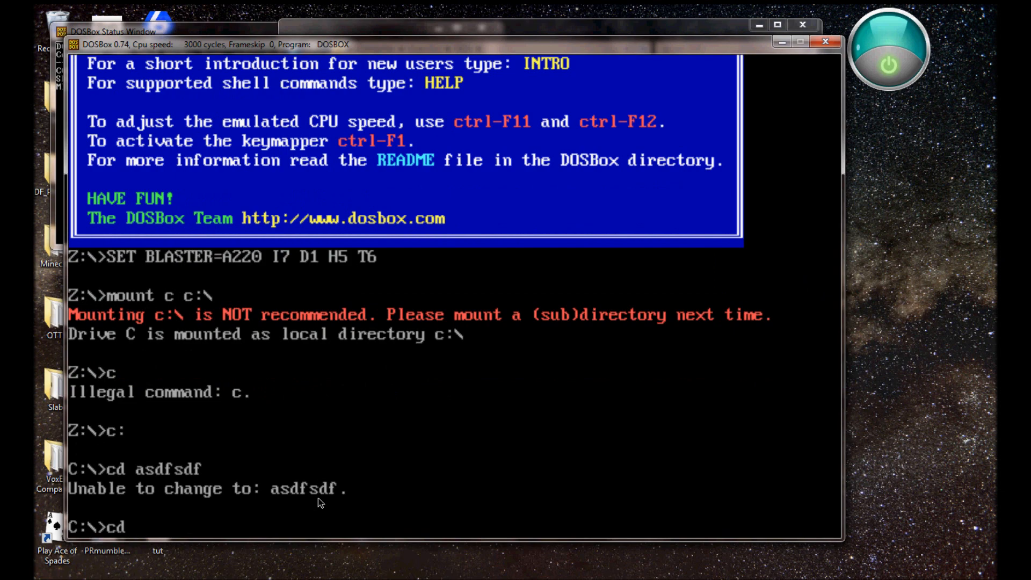
{"action": "type", "text": "cd DOS"}
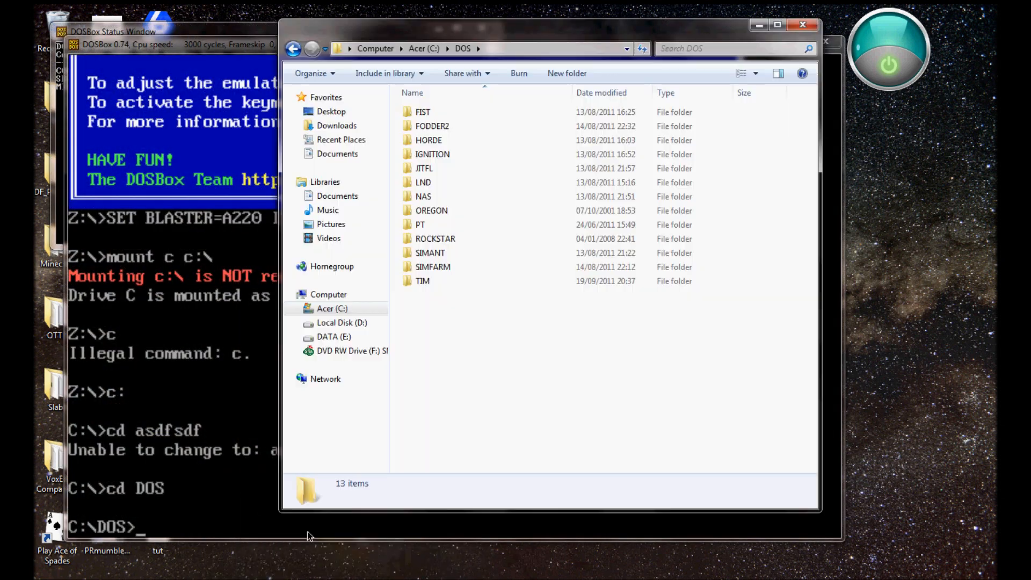
{"action": "mouse_move", "coordinate": [477, 366]}
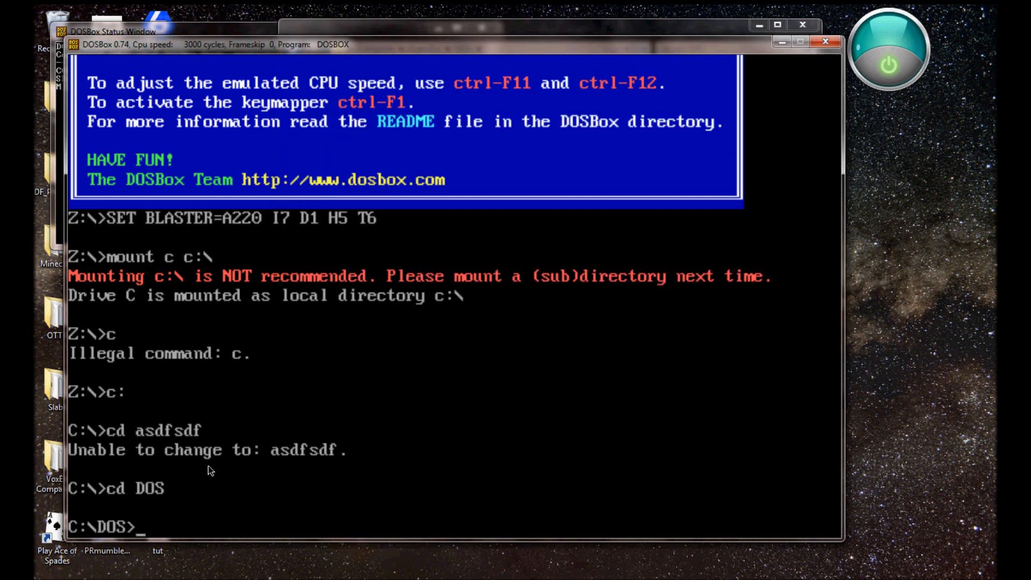
{"action": "type", "text": "cd PT"}
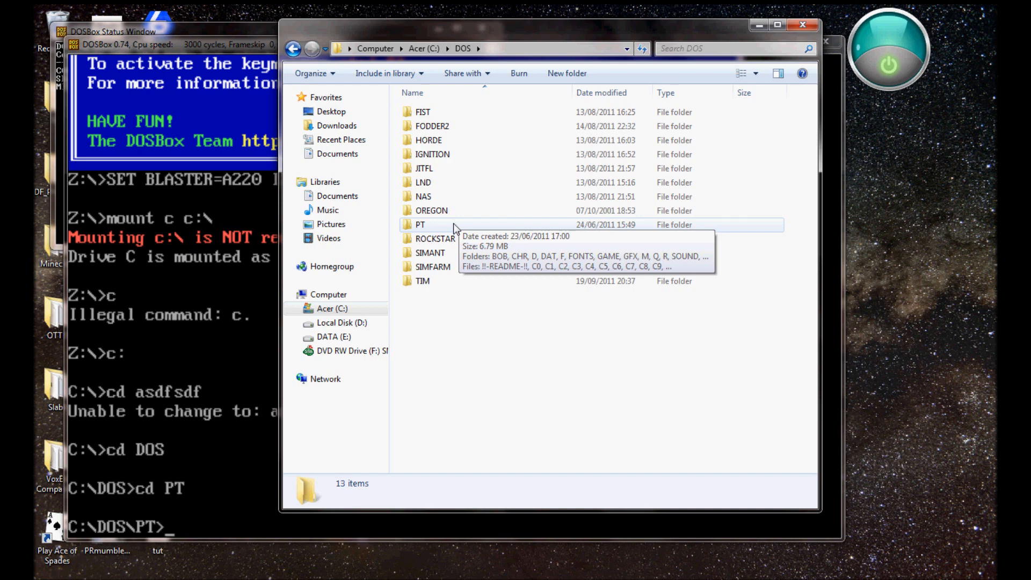
{"action": "mouse_move", "coordinate": [473, 406]}
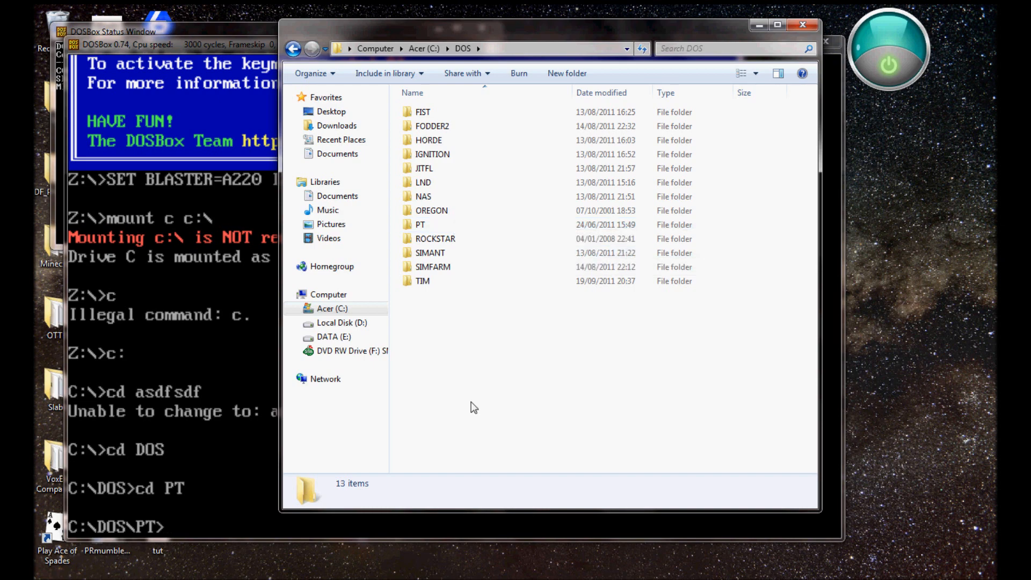
{"action": "mouse_move", "coordinate": [489, 418]}
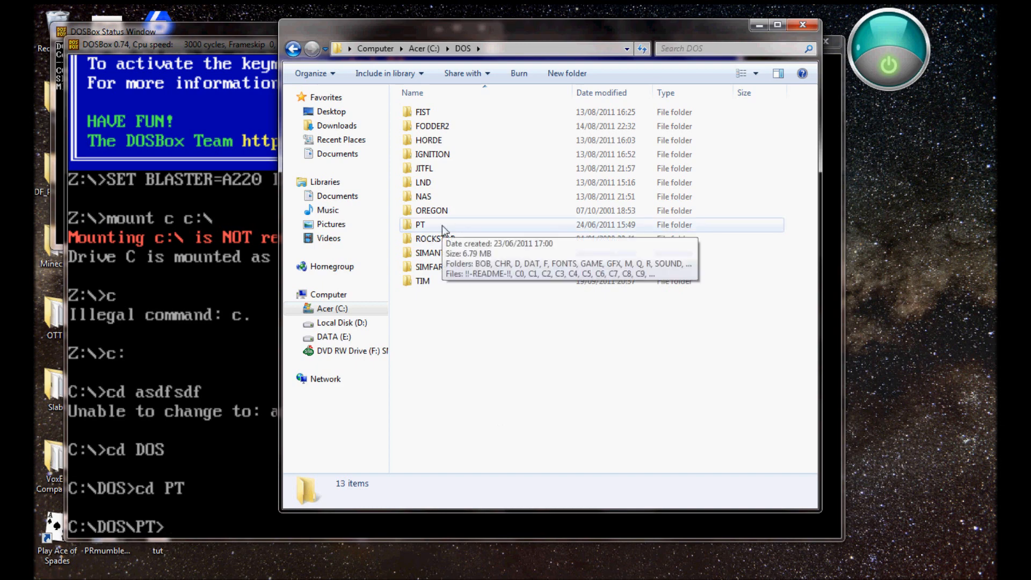
- Open the PT folder in Explorer and scroll through its 41 game files
{"action": "double_click", "coordinate": [421, 224]}
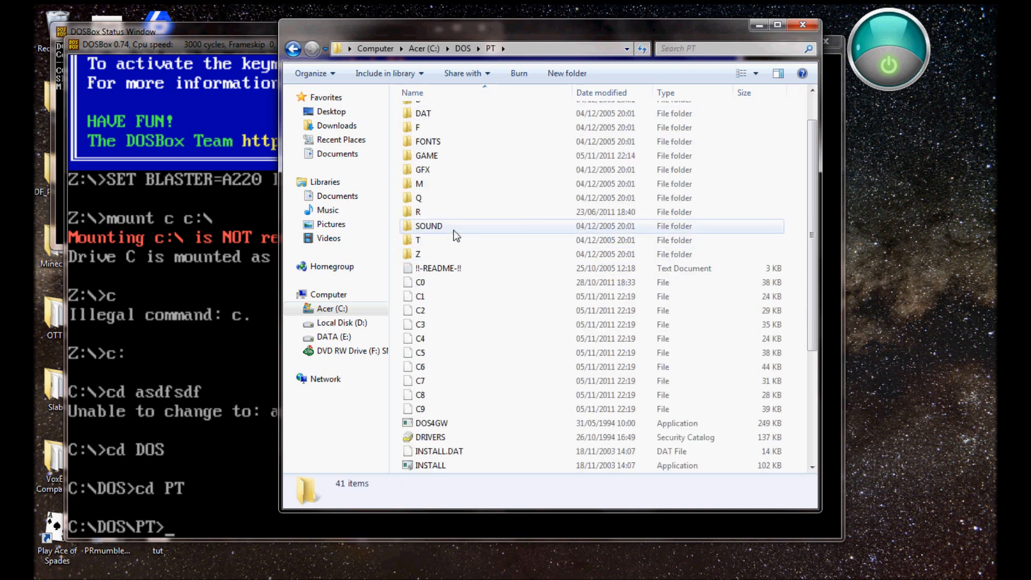
{"action": "scroll", "scroll_direction": "down", "scroll_amount": 3}
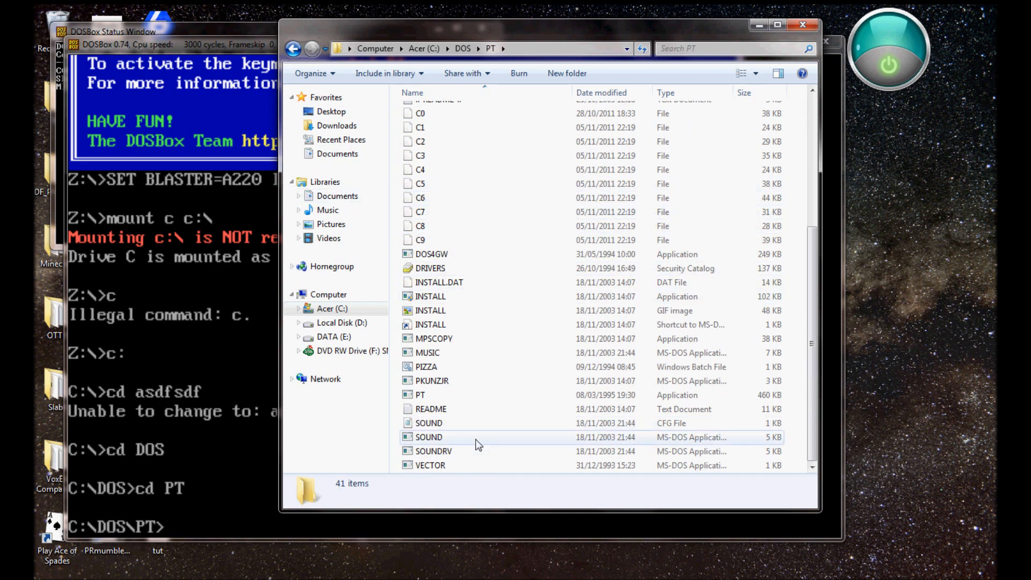
{"action": "mouse_move", "coordinate": [440, 395]}
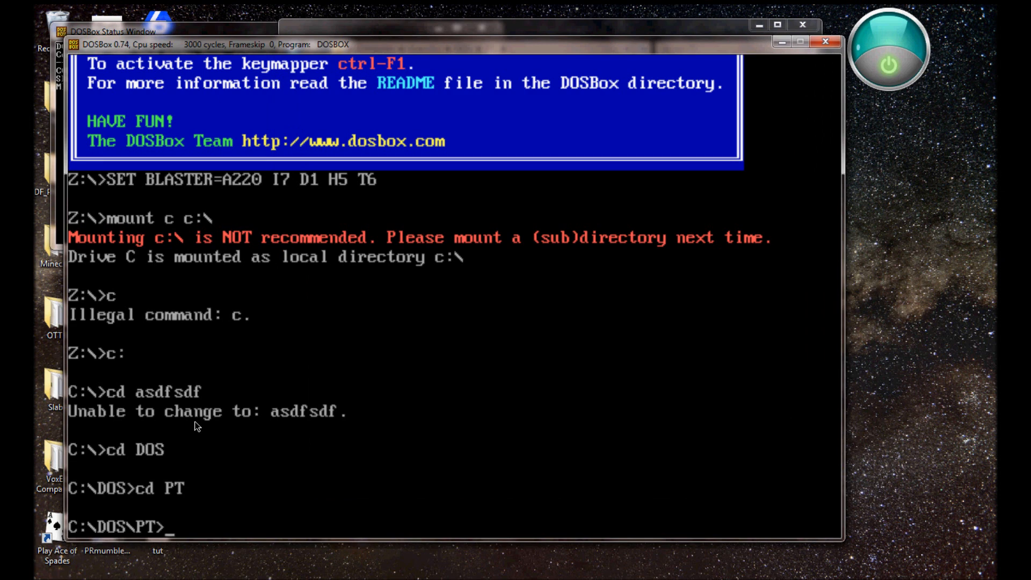
- Run 'pt' at the C:\DOS\PT prompt to start Pizza Tycoon
{"action": "type", "text": "pt"}
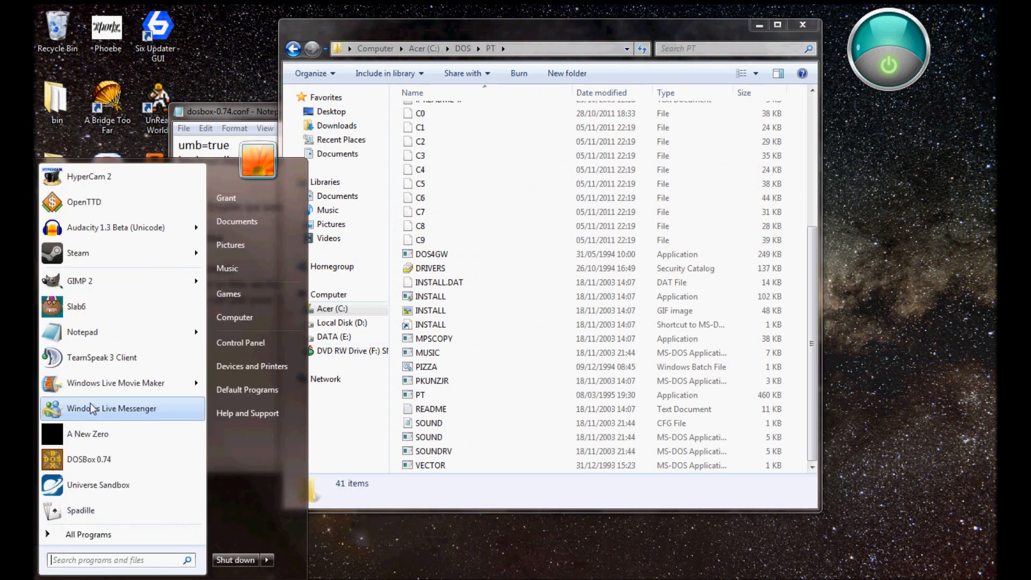
{"action": "mouse_move", "coordinate": [102, 464]}
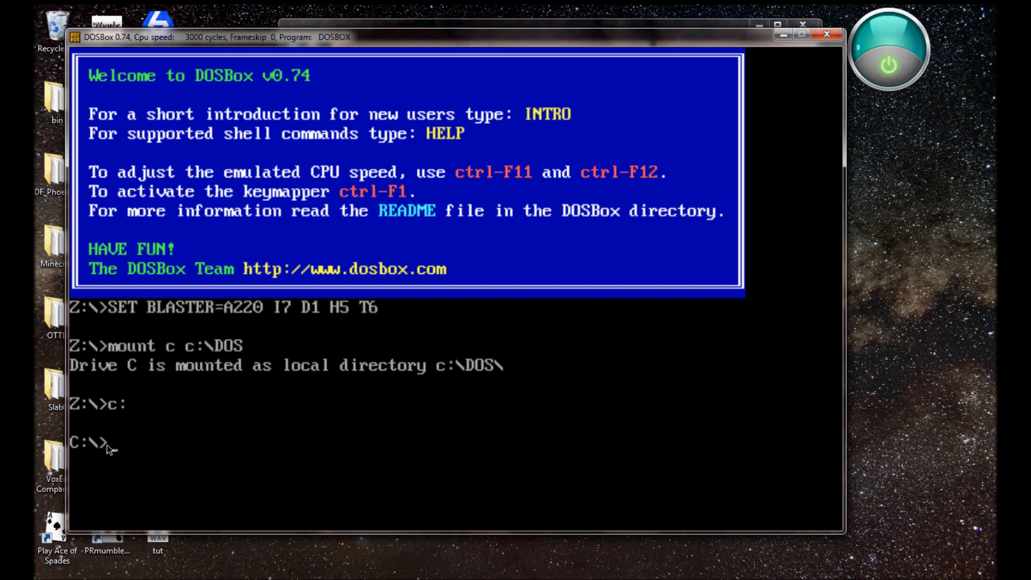
{"action": "mouse_move", "coordinate": [81, 441]}
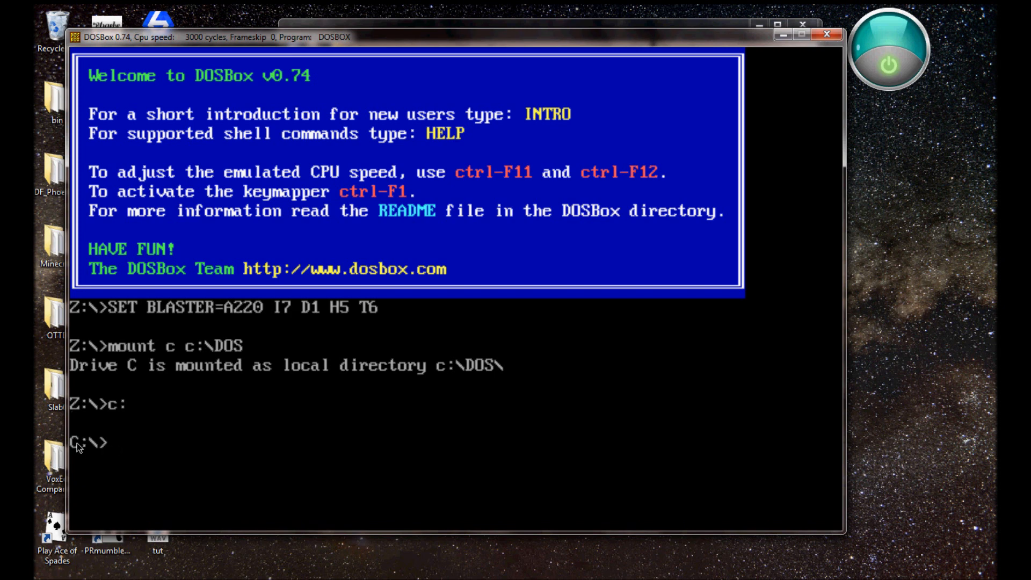
{"action": "mouse_move", "coordinate": [291, 345]}
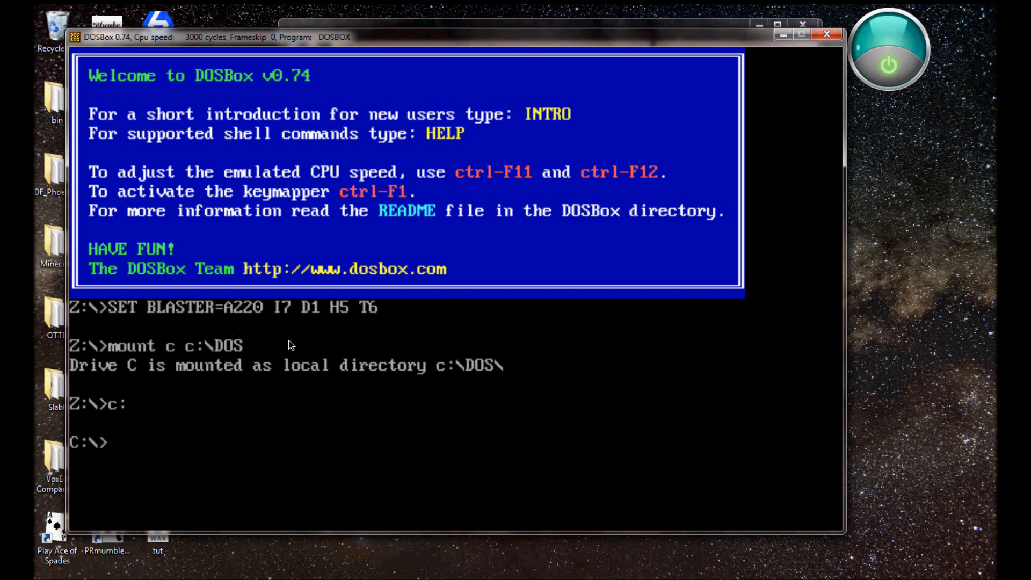
{"action": "mouse_move", "coordinate": [219, 462]}
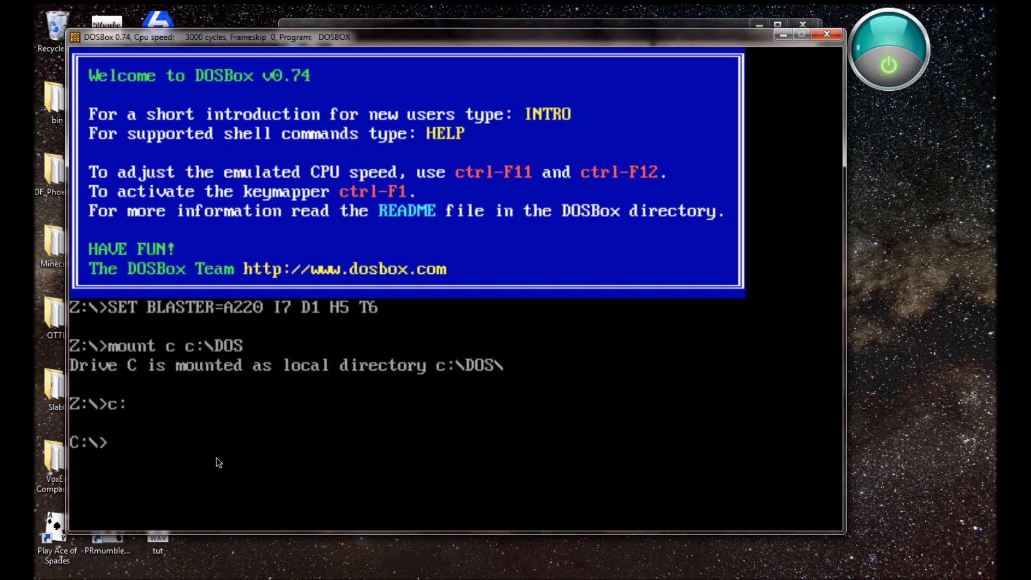
- Enter 'cd rockstar' in DOSBox, checking the ROCKSTAR folder name and files in Explorer under C:\DOS
{"action": "type", "text": "c"}
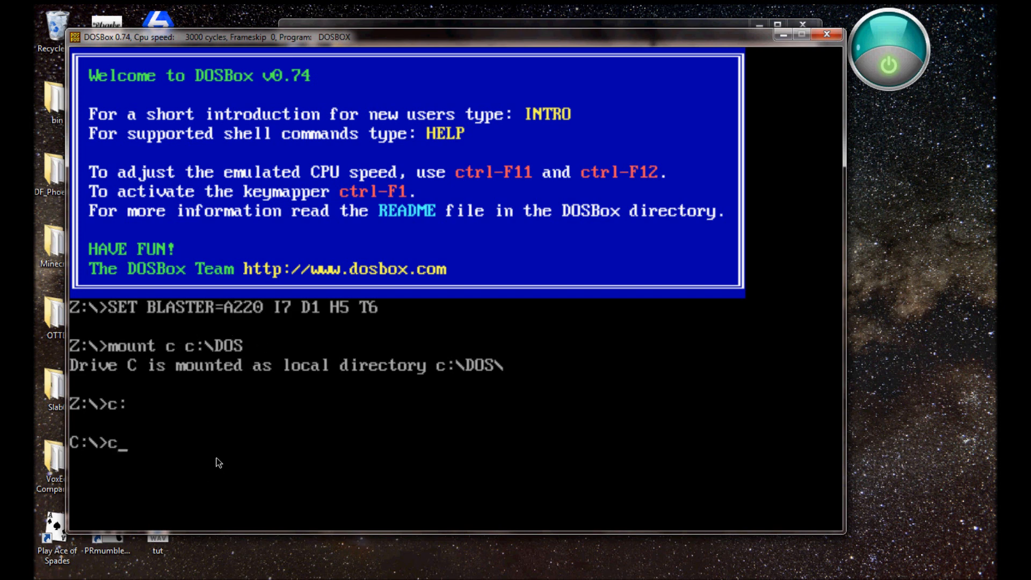
{"action": "type", "text": "d"}
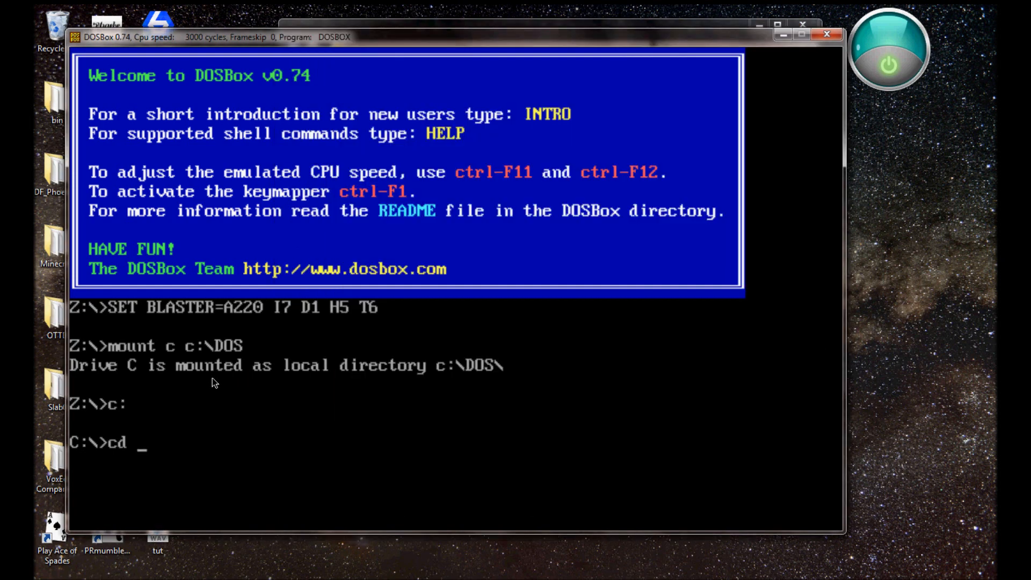
{"action": "type", "text": "rockstar"}
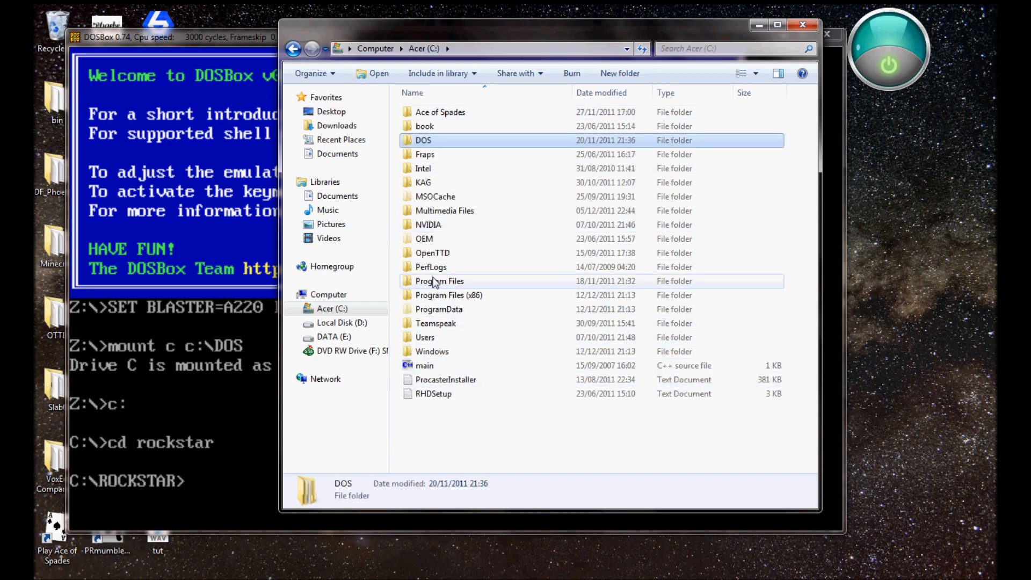
{"action": "double_click", "coordinate": [422, 140]}
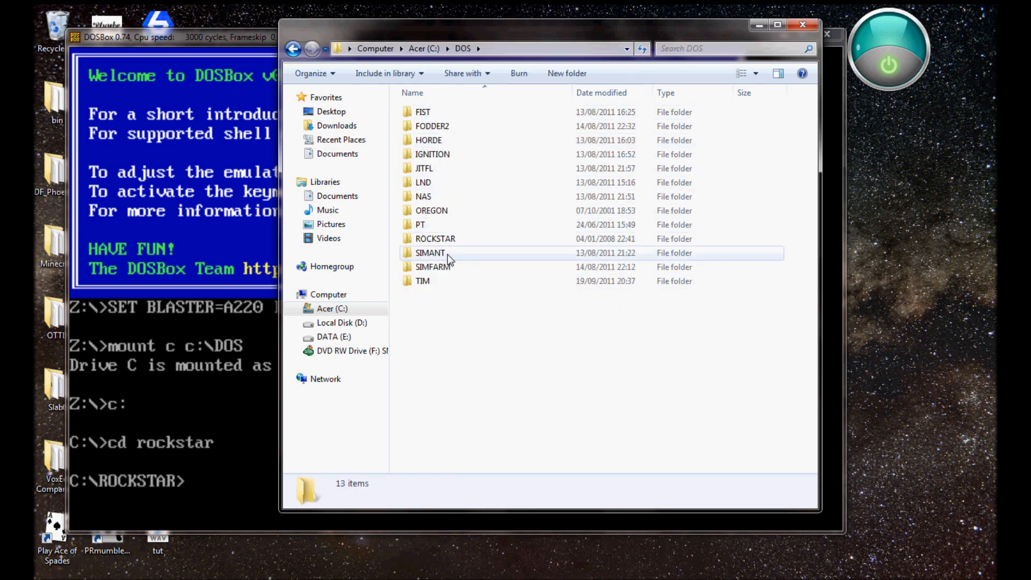
{"action": "double_click", "coordinate": [434, 238]}
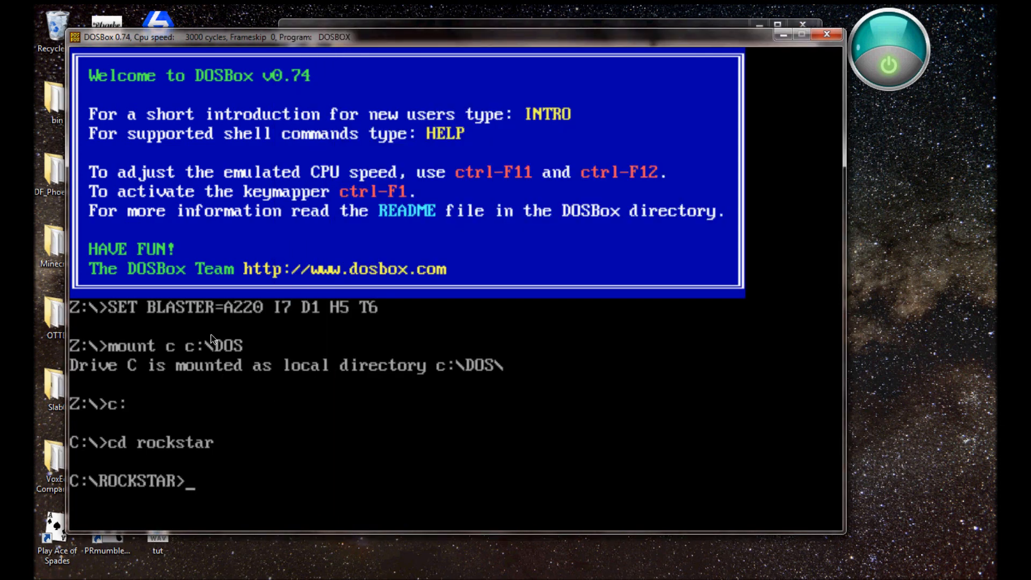
- Run 'rockstar' and press a key past the title screen to start the game
{"action": "type", "text": "rockstar"}
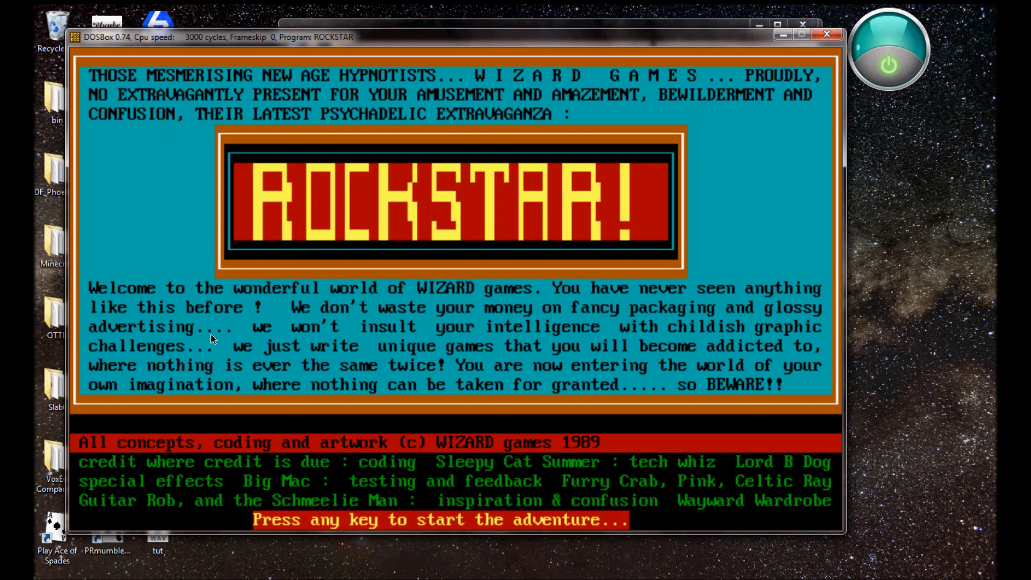
{"action": "key", "text": "space"}
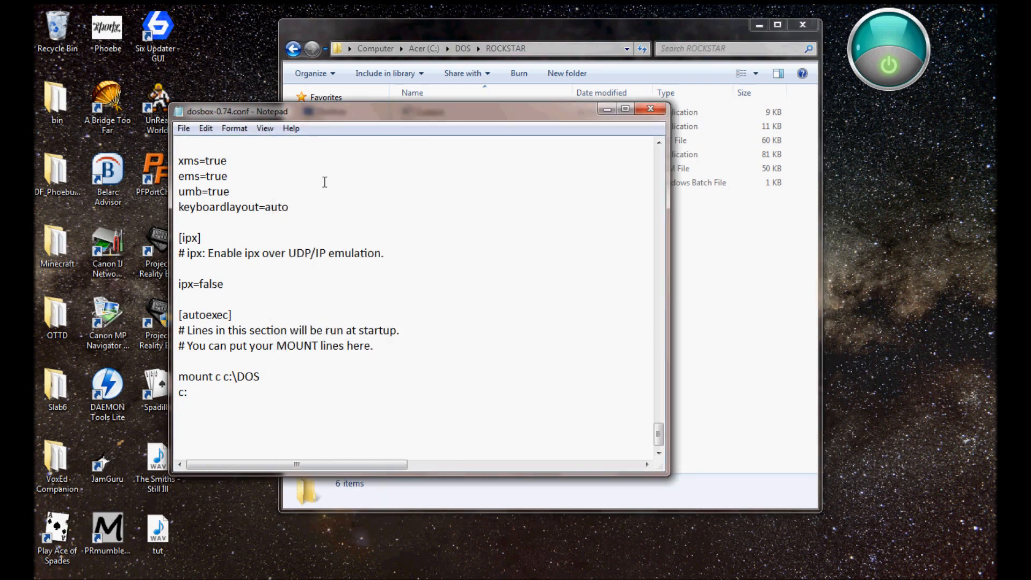
{"action": "mouse_move", "coordinate": [404, 571]}
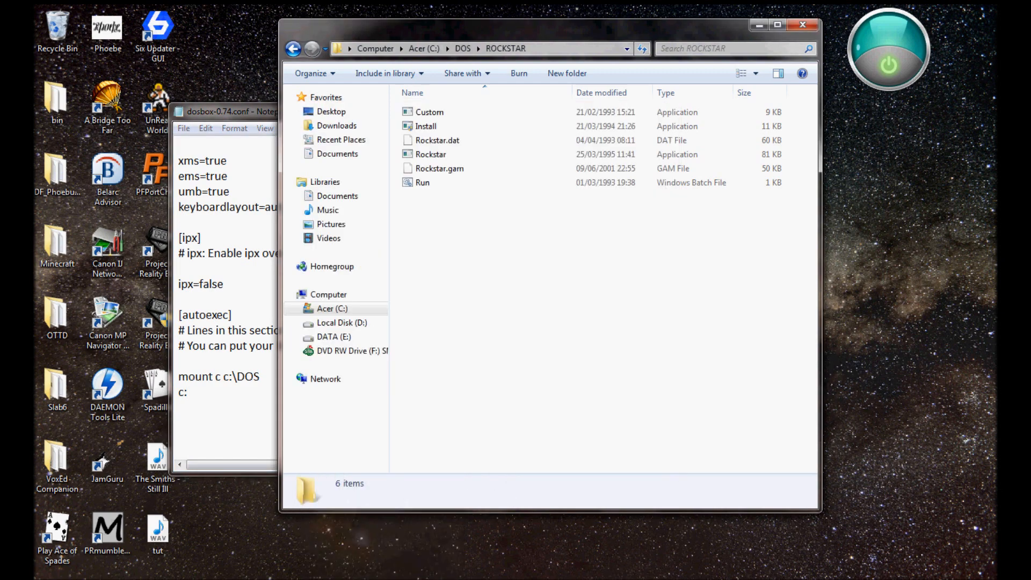
- Relaunch DOSBox 0.74 from the Start menu to test the autoexec mount of c:\DOS
{"action": "left_click", "coordinate": [12, 571]}
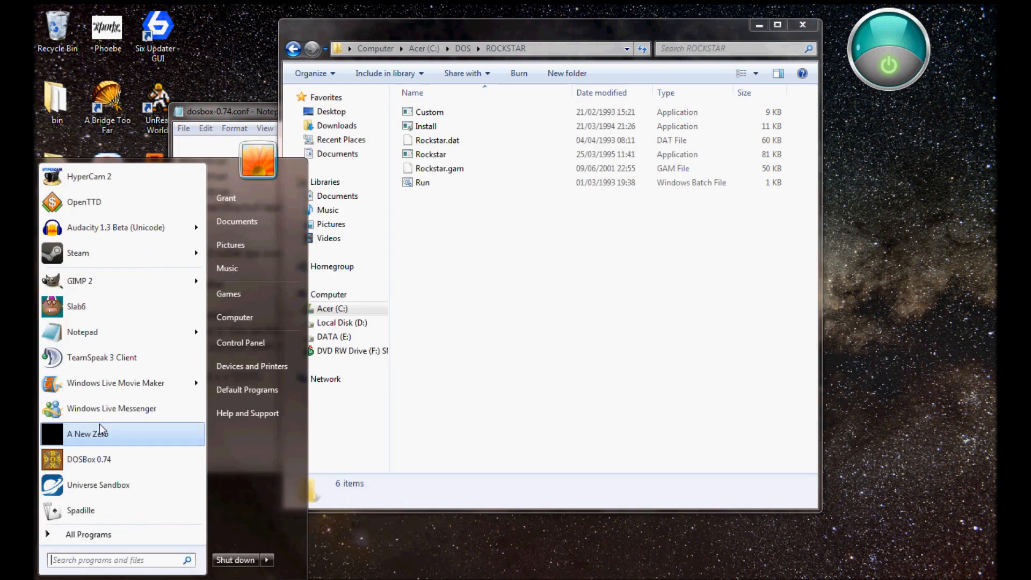
{"action": "left_click", "coordinate": [88, 459]}
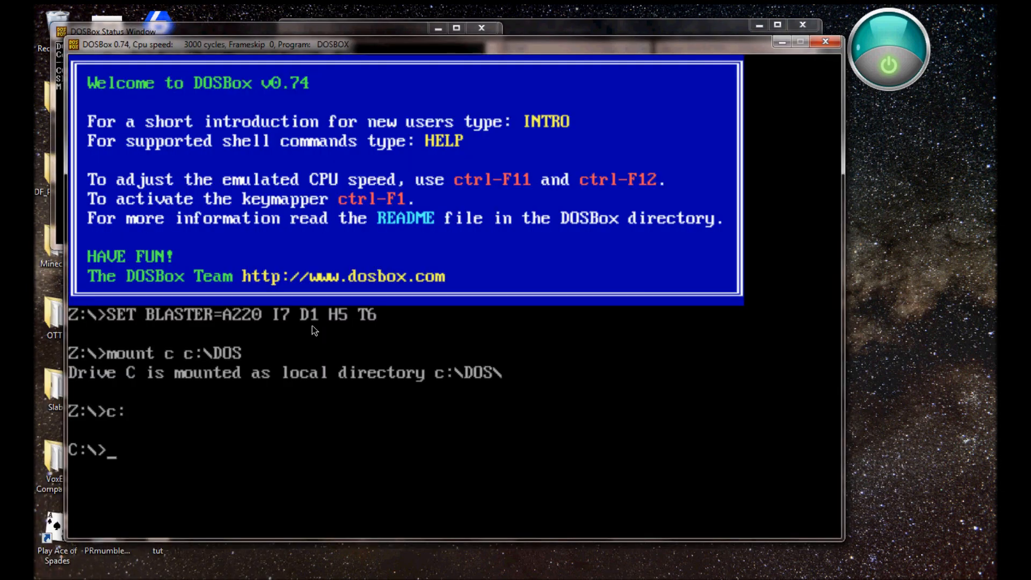
{"action": "mouse_move", "coordinate": [383, 346]}
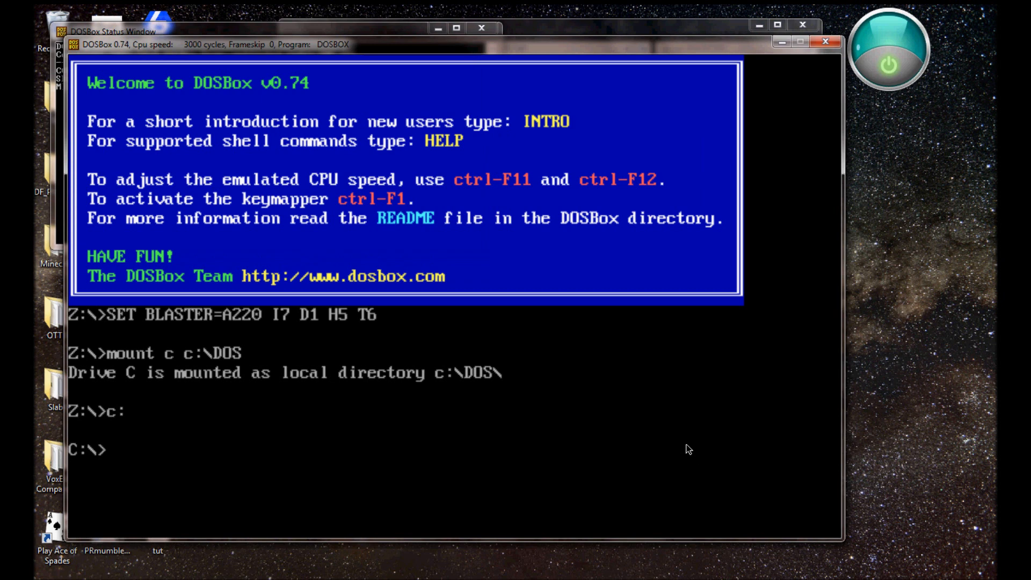
{"action": "mouse_move", "coordinate": [671, 452]}
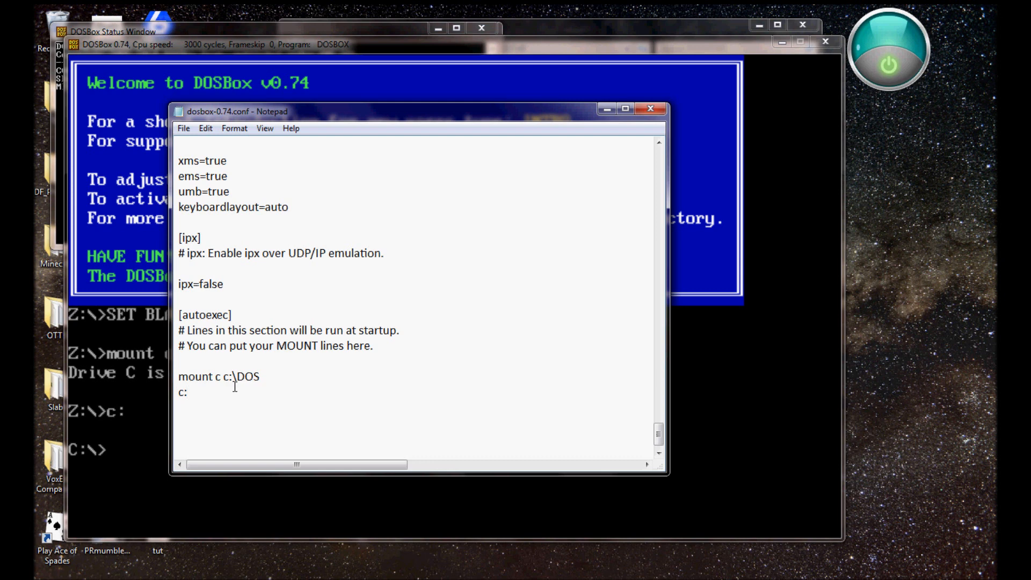
{"action": "mouse_move", "coordinate": [38, 291]}
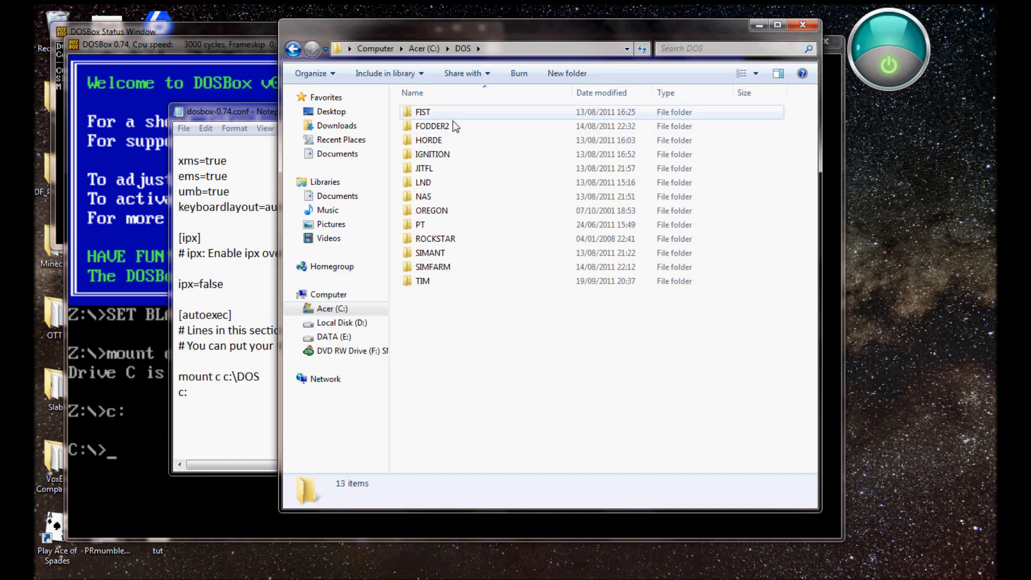
{"action": "mouse_move", "coordinate": [440, 475]}
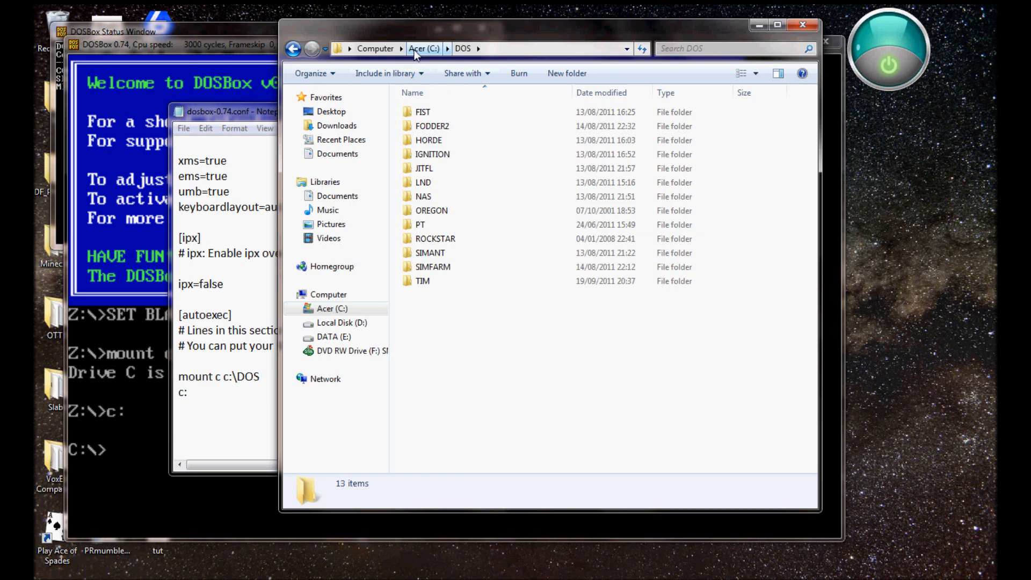
- Reopen the C:\DOS games folder in Explorer and return to the config's mount line
{"action": "left_click", "coordinate": [424, 47]}
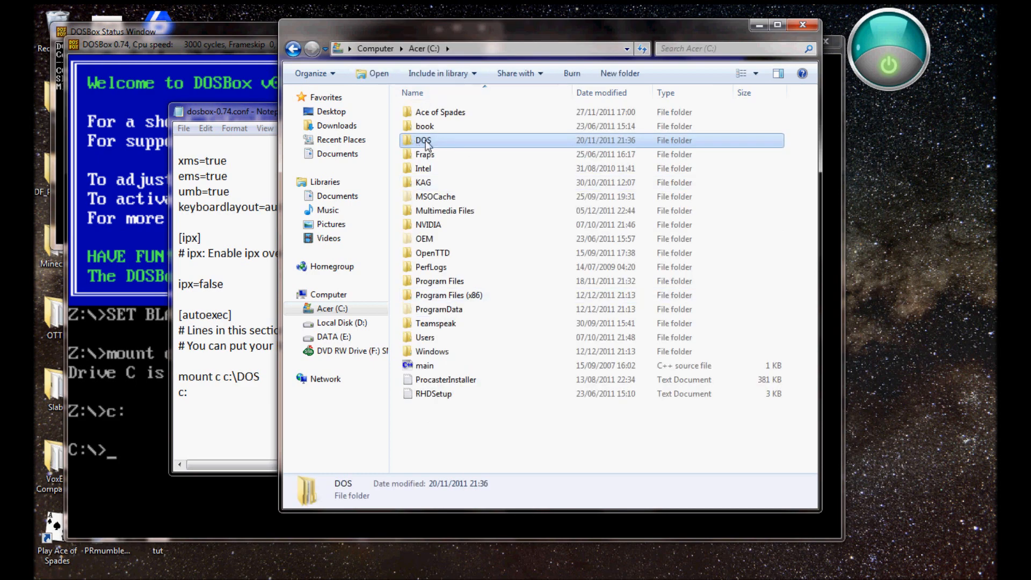
{"action": "double_click", "coordinate": [423, 140]}
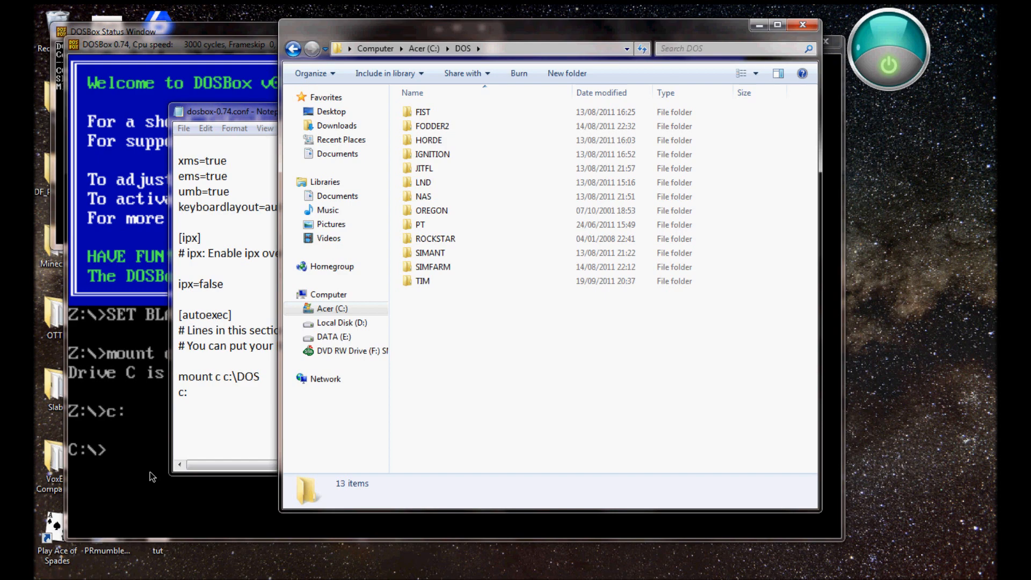
{"action": "left_click", "coordinate": [231, 111]}
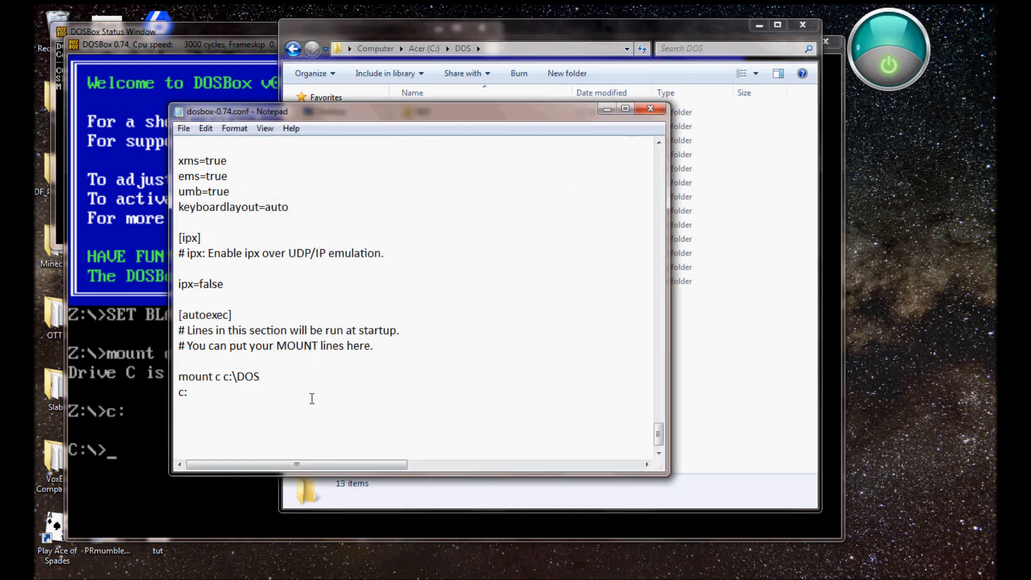
- Extend the mount line to 'mount c c:\DOS\PT' and save the config
{"action": "type", "text": "\\P"}
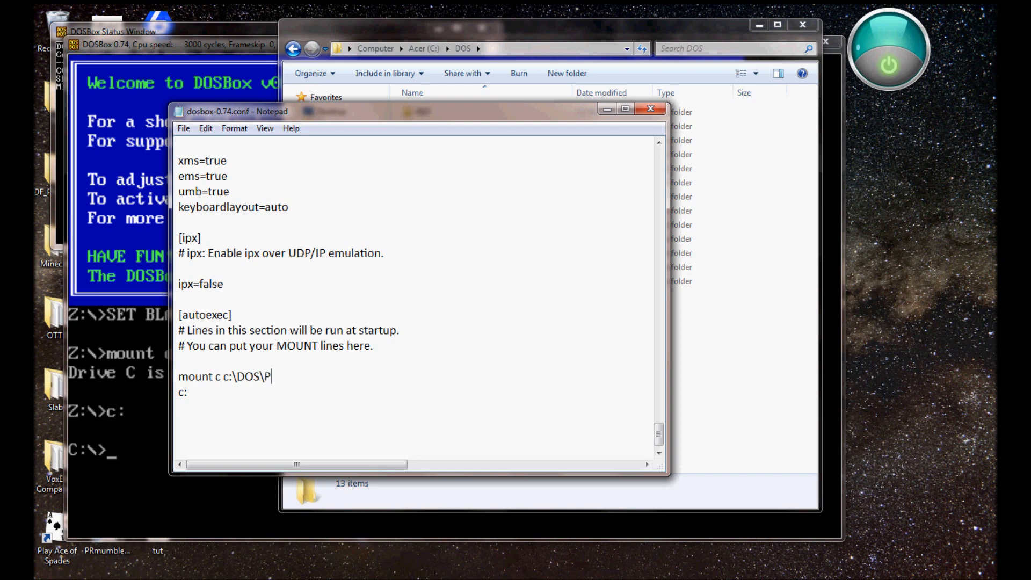
{"action": "left_click", "coordinate": [184, 128]}
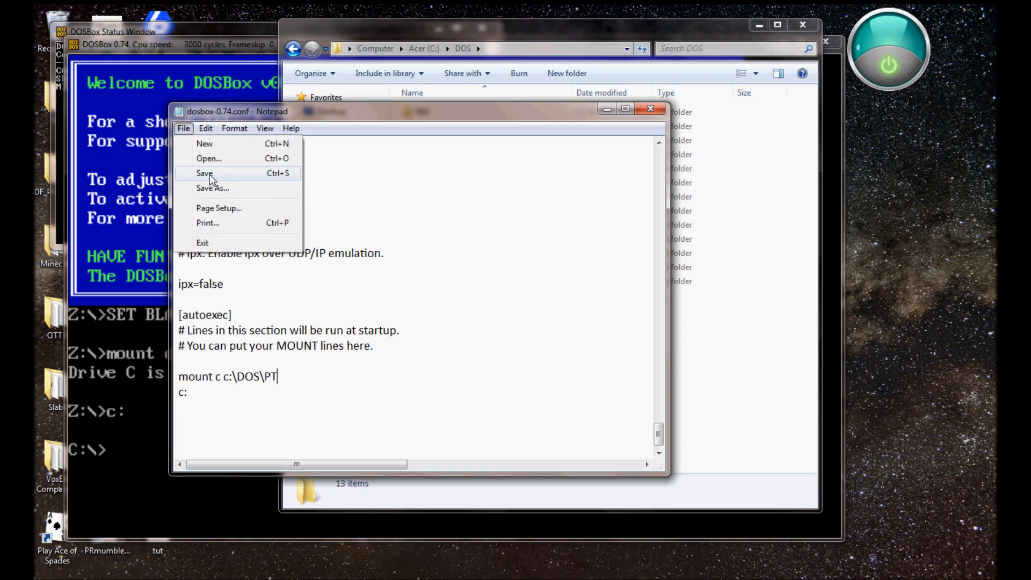
{"action": "left_click", "coordinate": [204, 173]}
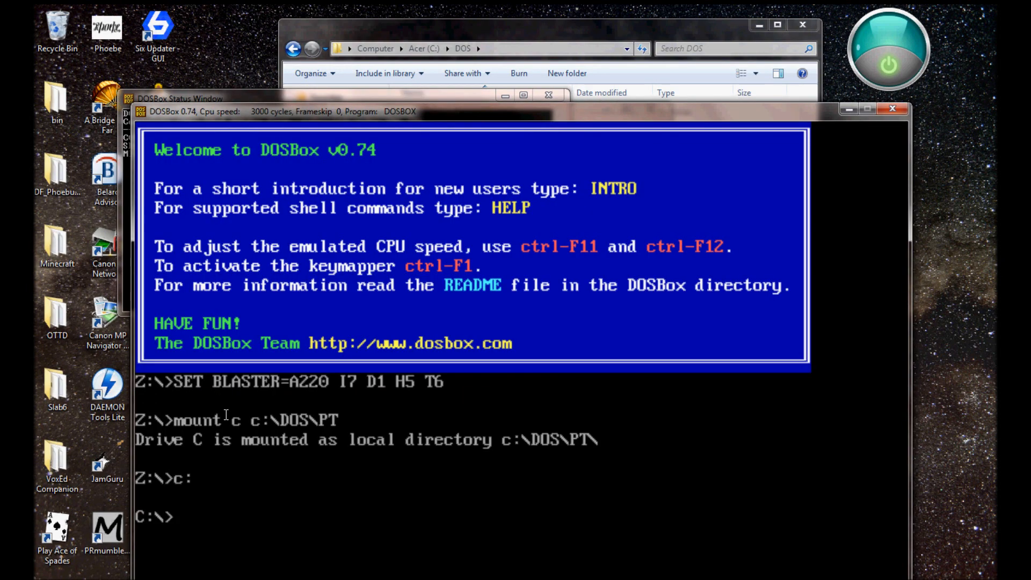
{"action": "type", "text": "pt"}
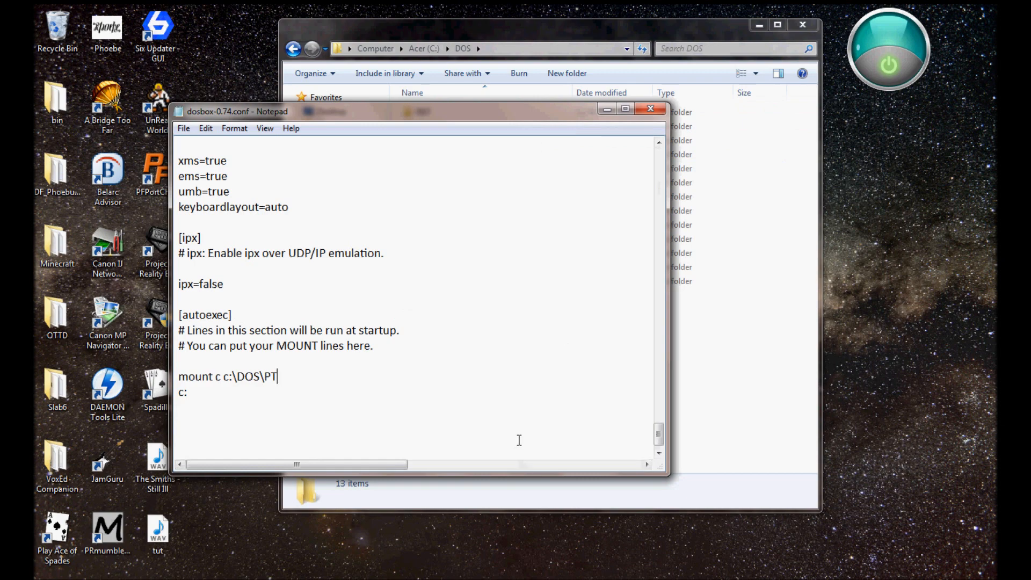
- Close the Notepad config, leaving only Explorer at C:\DOS
{"action": "key", "text": "BackSpace"}
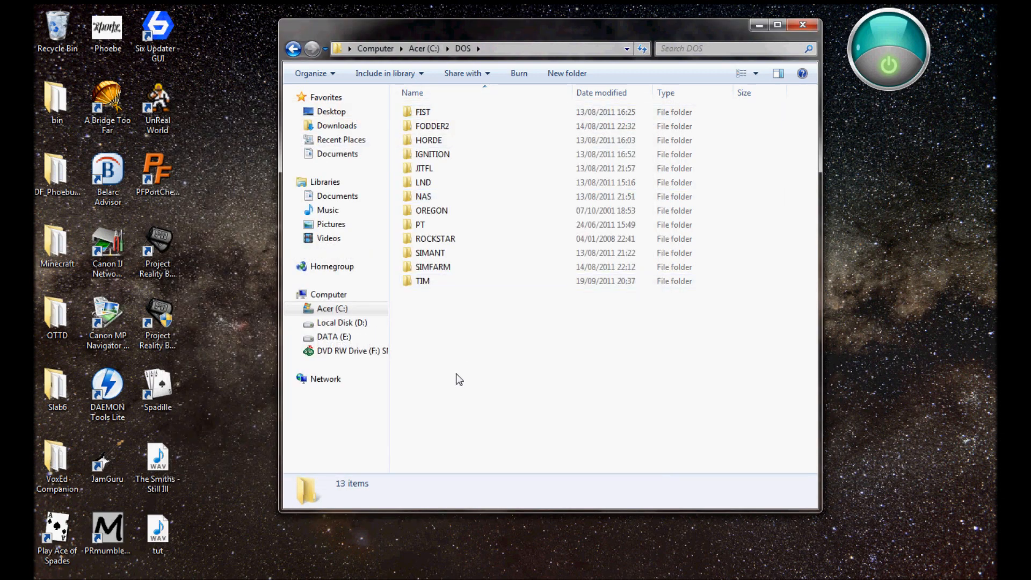
{"action": "mouse_move", "coordinate": [457, 370]}
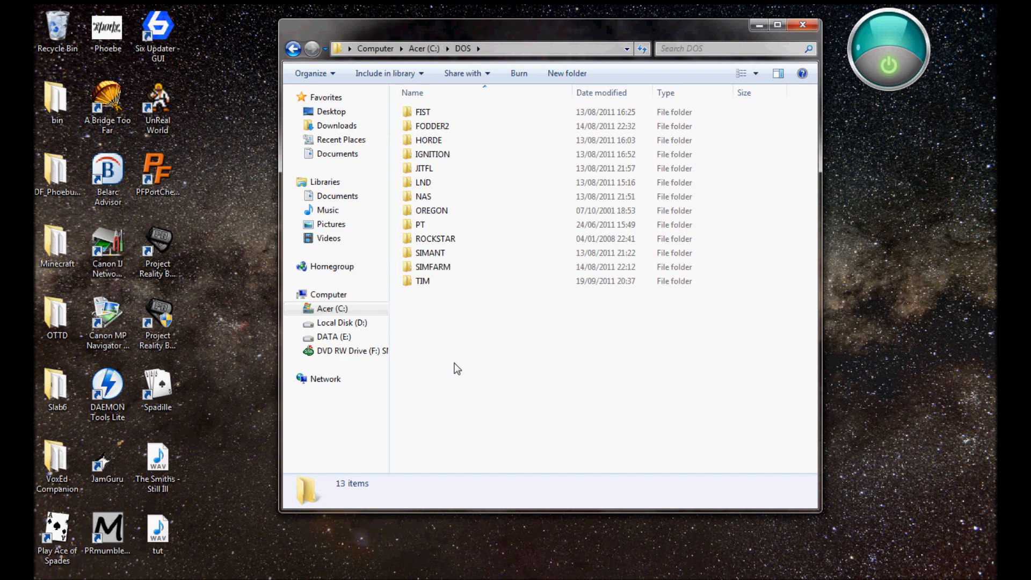
{"action": "mouse_move", "coordinate": [488, 333]}
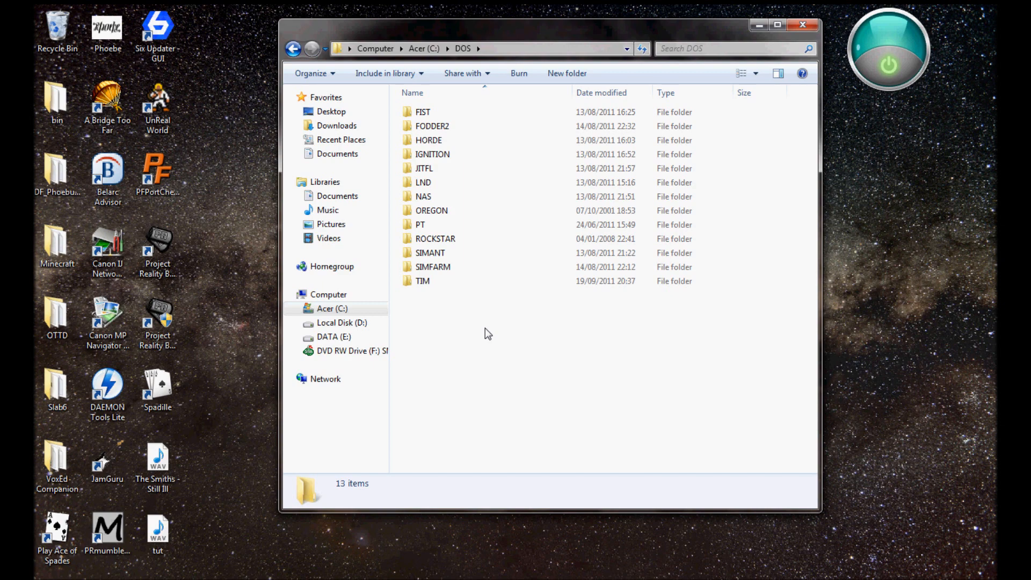
{"action": "mouse_move", "coordinate": [477, 324]}
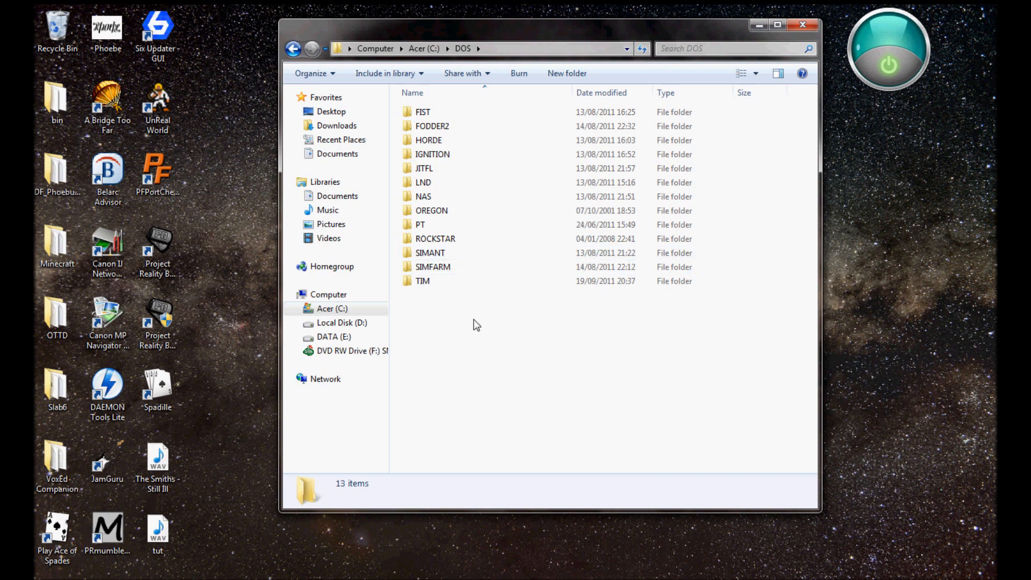